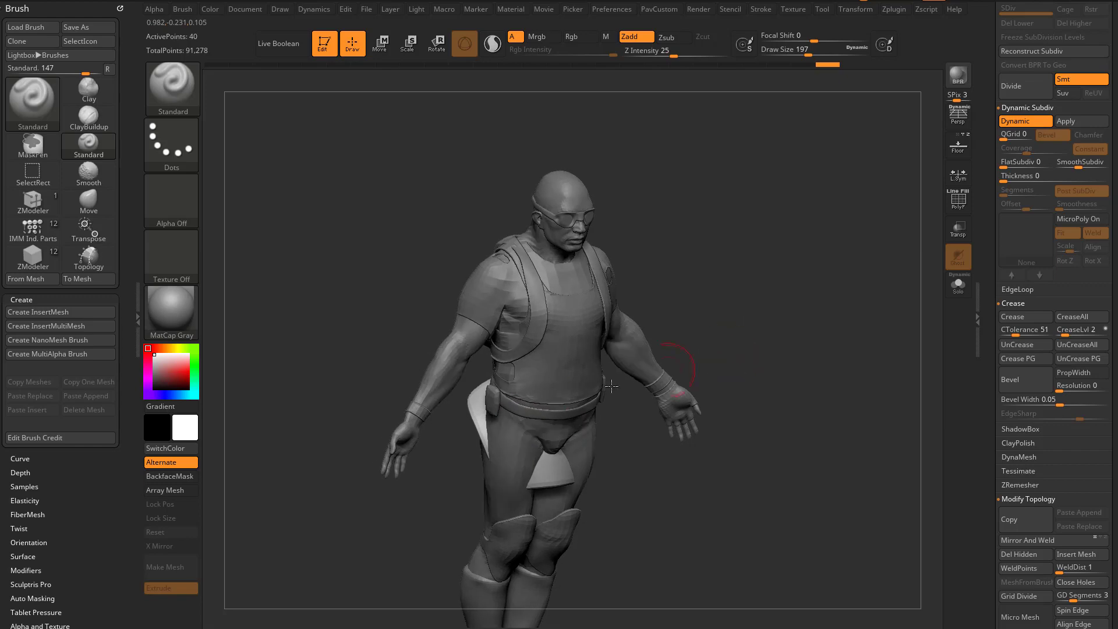
Select the IMM PrimitivesH insert brush and bring the character's shoulder into view.
drag(611, 387, 613, 295)
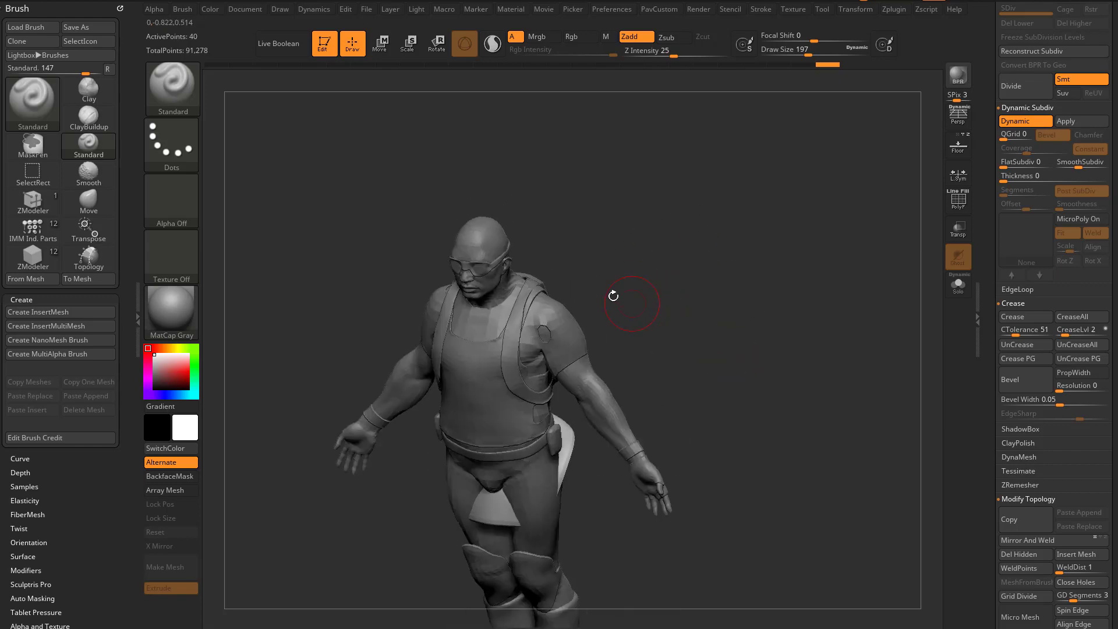
drag(614, 296, 747, 280)
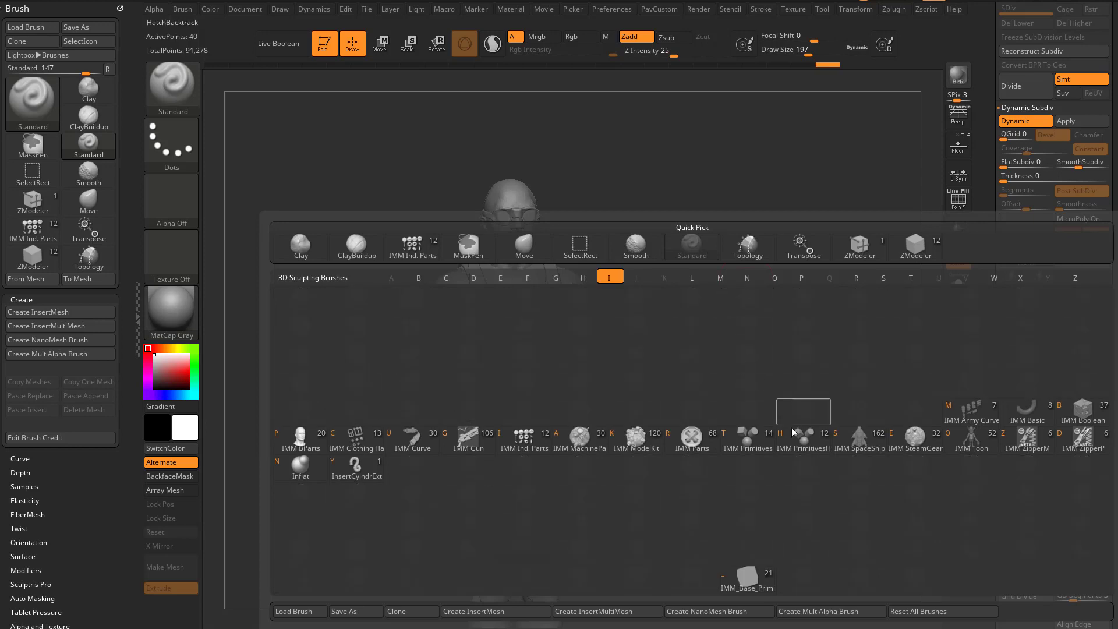
click(803, 435)
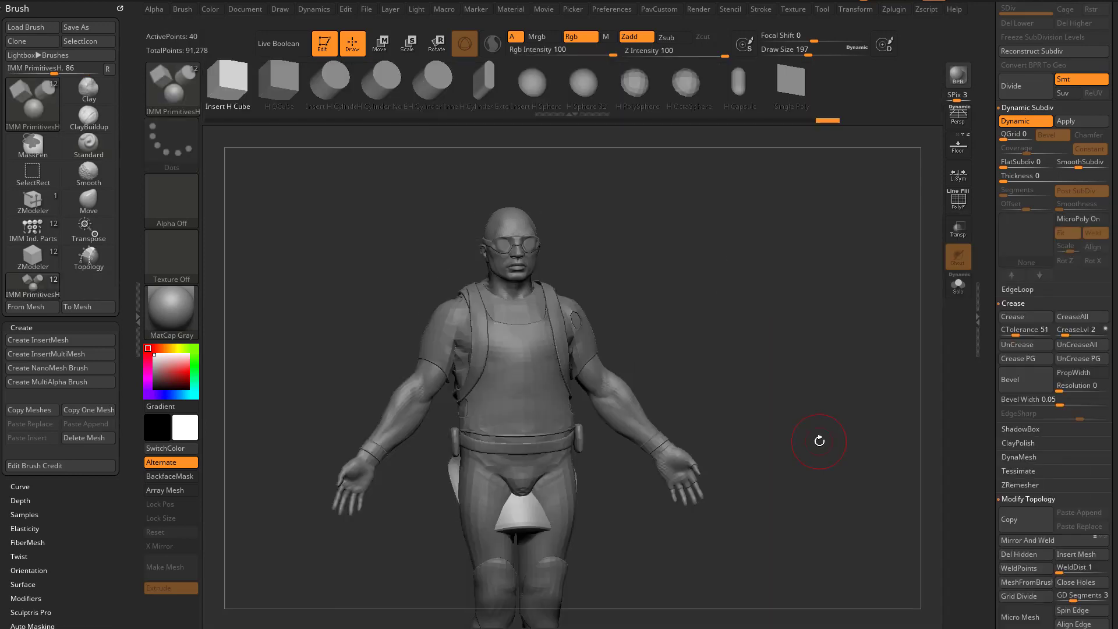
drag(818, 440, 824, 138)
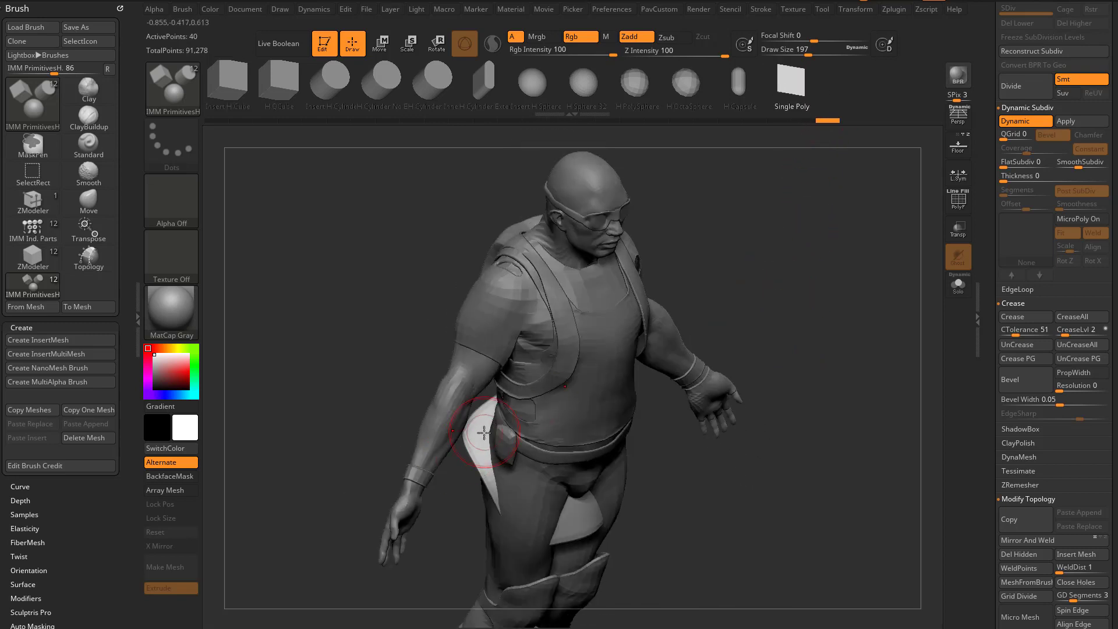
Drag a Single Poly plane onto the shoulder with symmetry so both shoulders get one.
drag(484, 434, 484, 295)
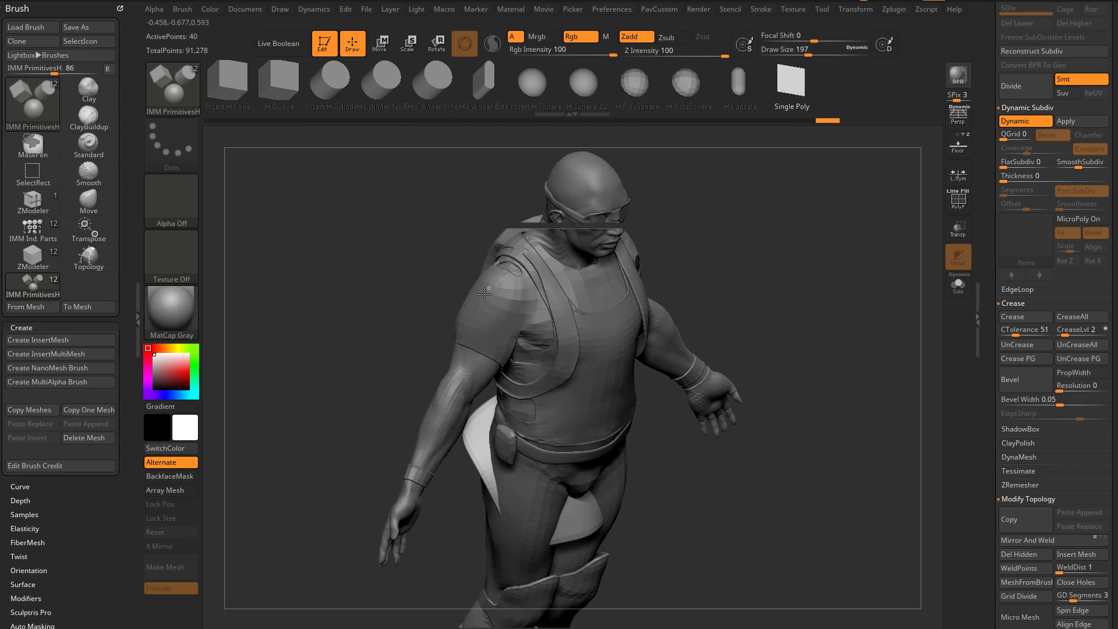
drag(484, 295, 868, 278)
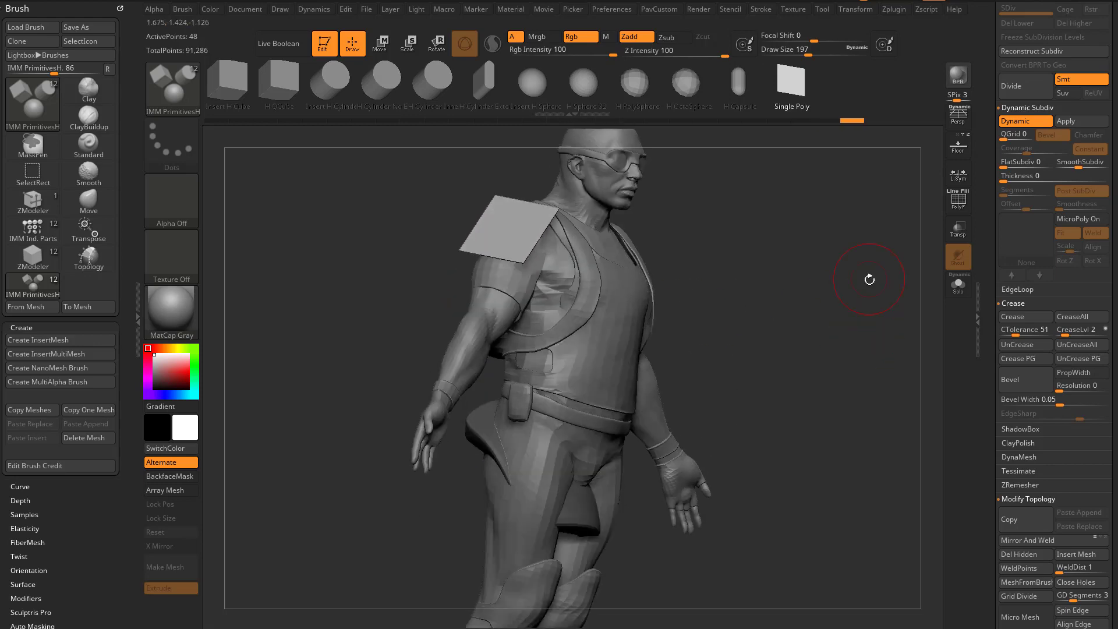
drag(869, 278, 837, 318)
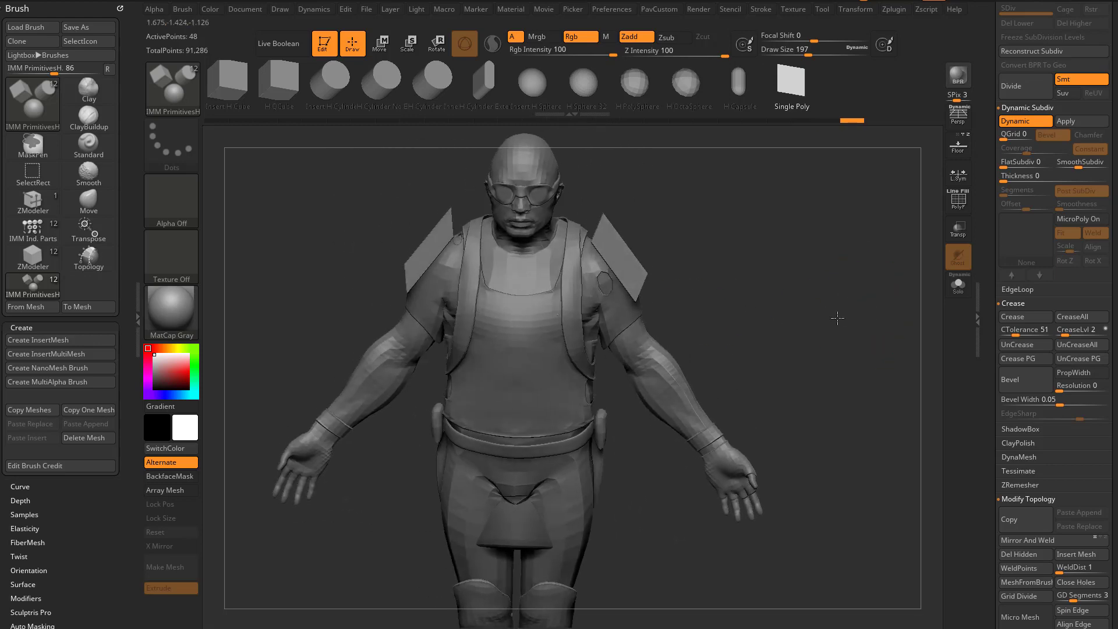
click(957, 284)
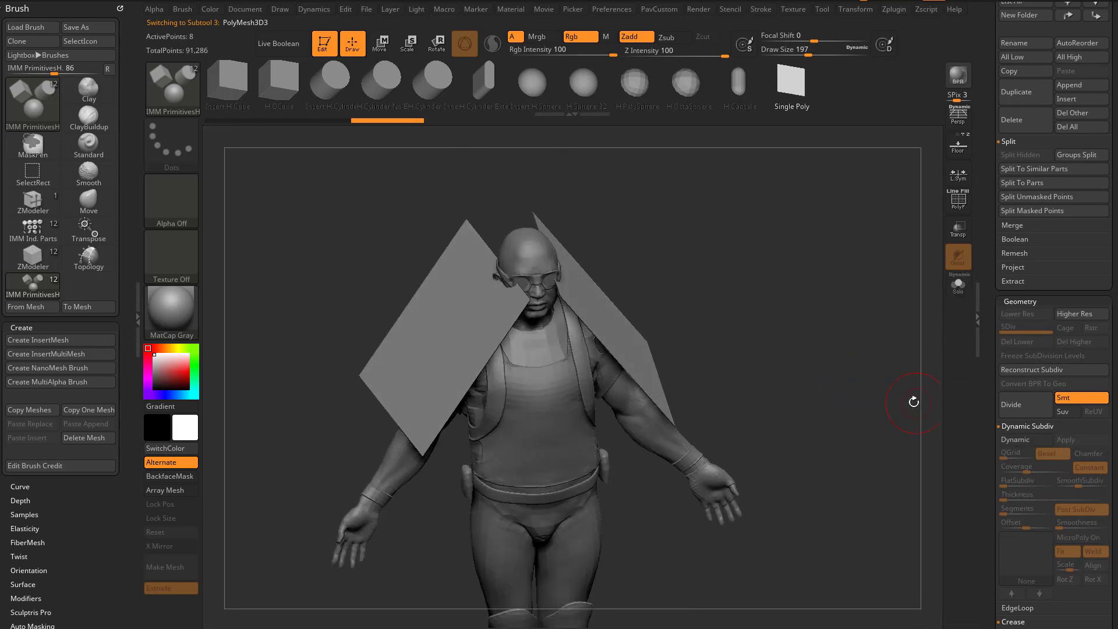
Scale the oversized shoulder planes down with the Transpose gizmo until they fit as small plates.
click(379, 43)
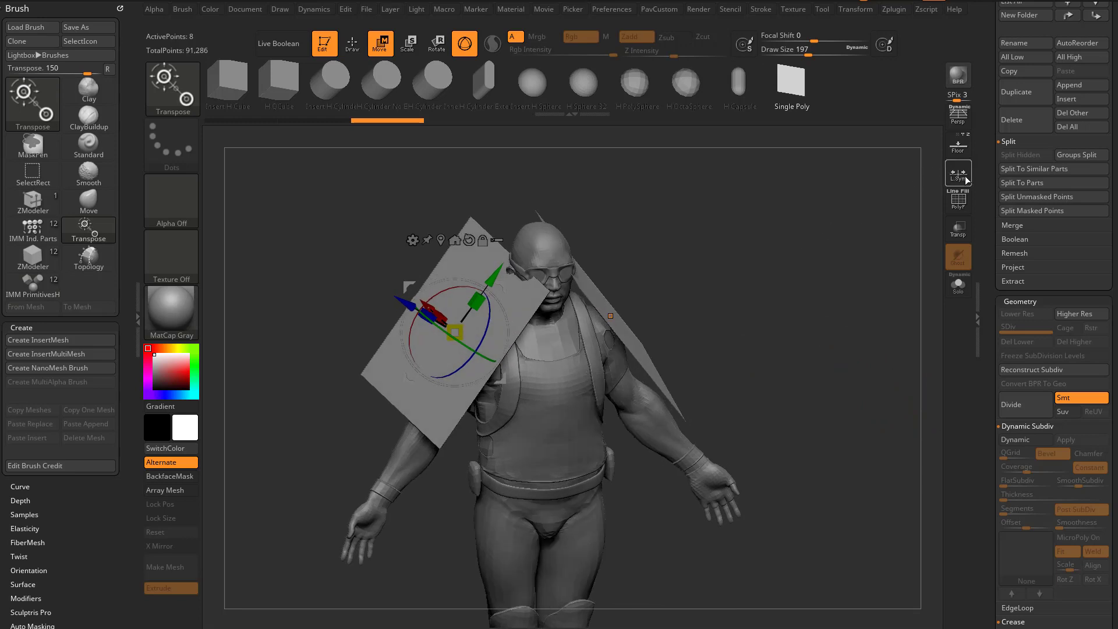
drag(481, 332, 454, 333)
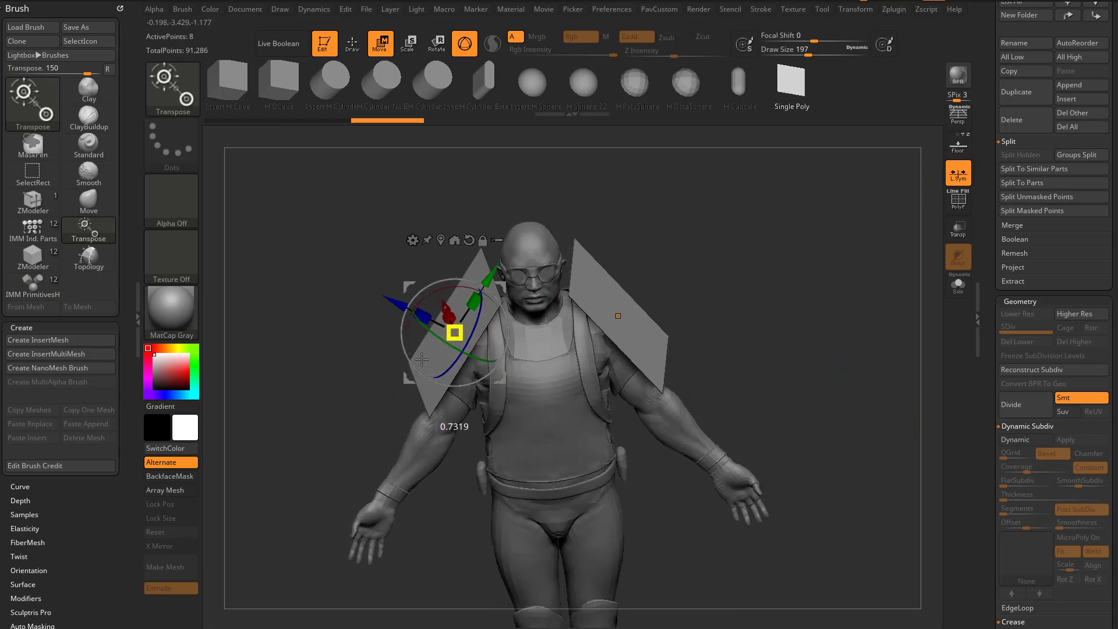
drag(455, 332, 479, 305)
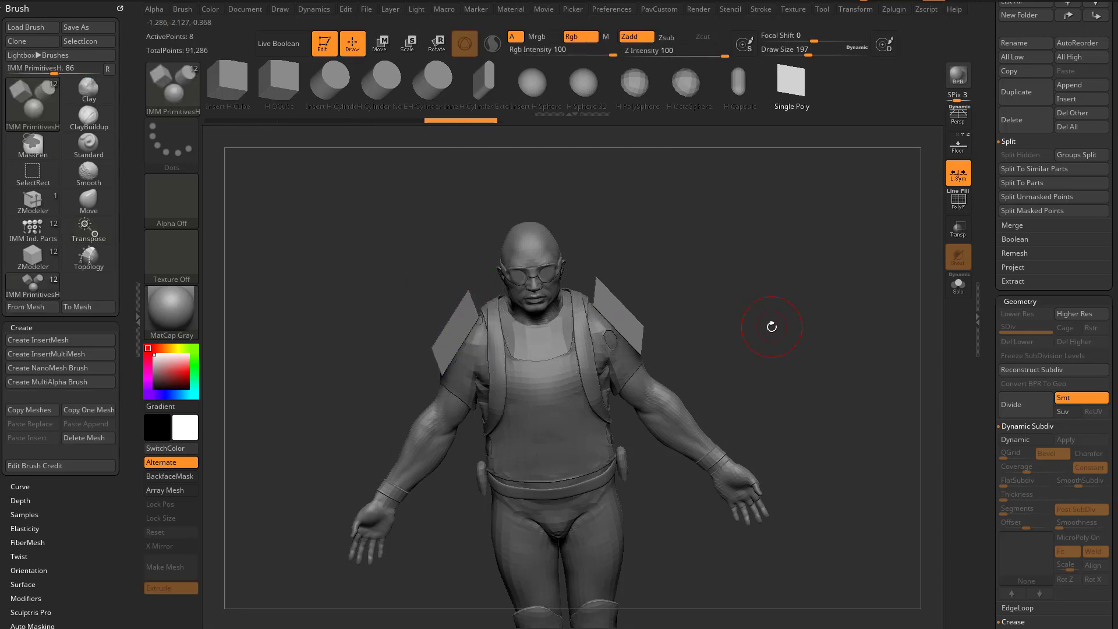
drag(771, 326, 776, 358)
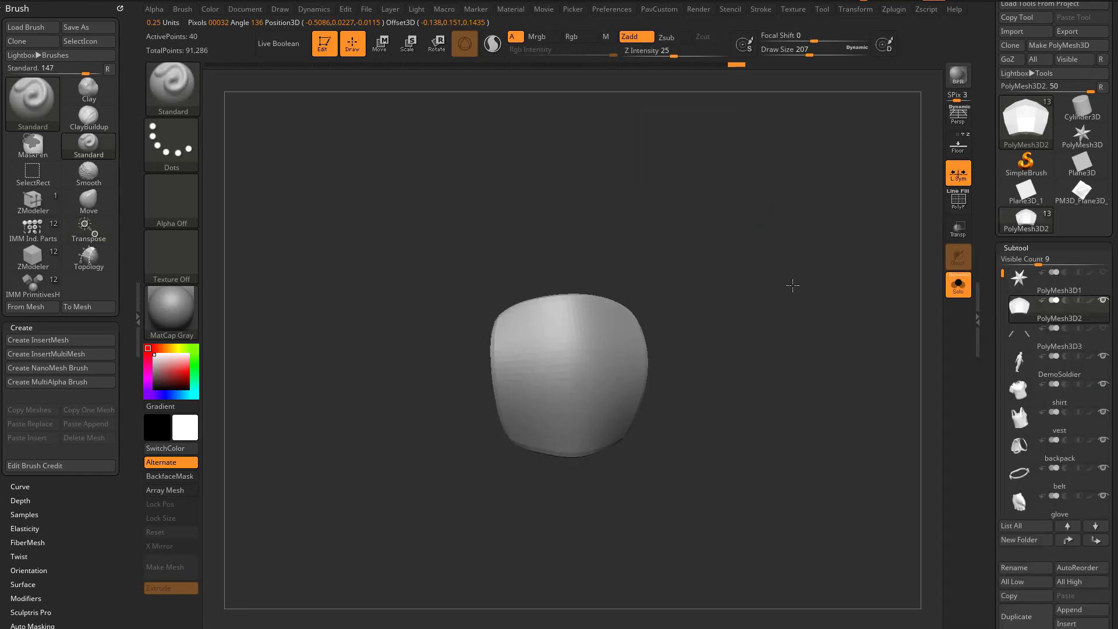
Create an InsertMesh brush from the soloed rounded pad subtool via Brush > Create InsertMesh.
click(38, 340)
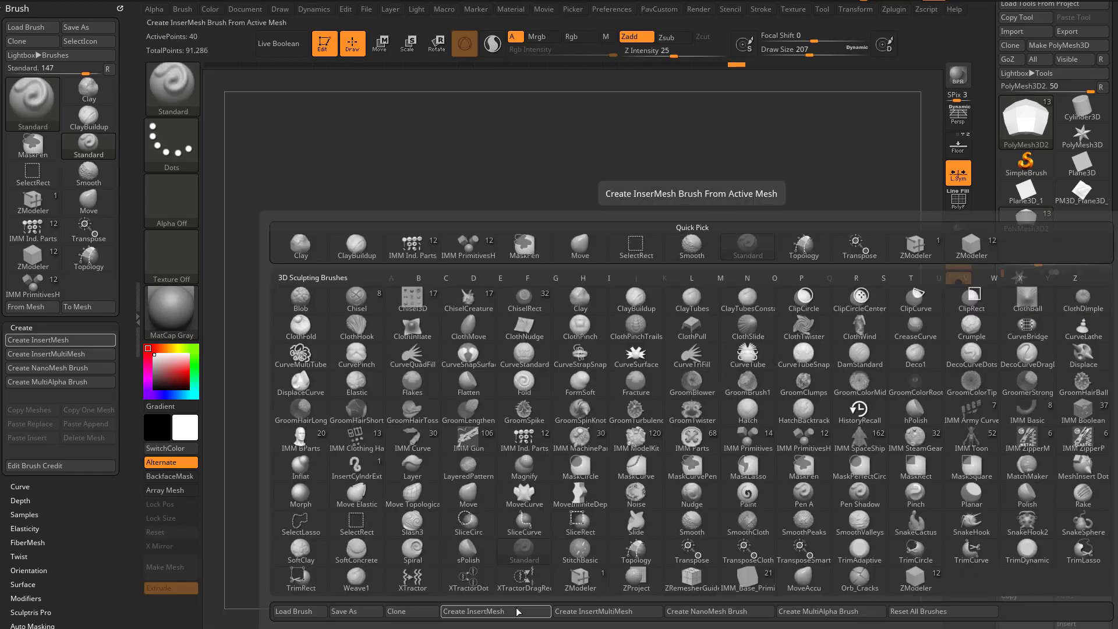
click(494, 611)
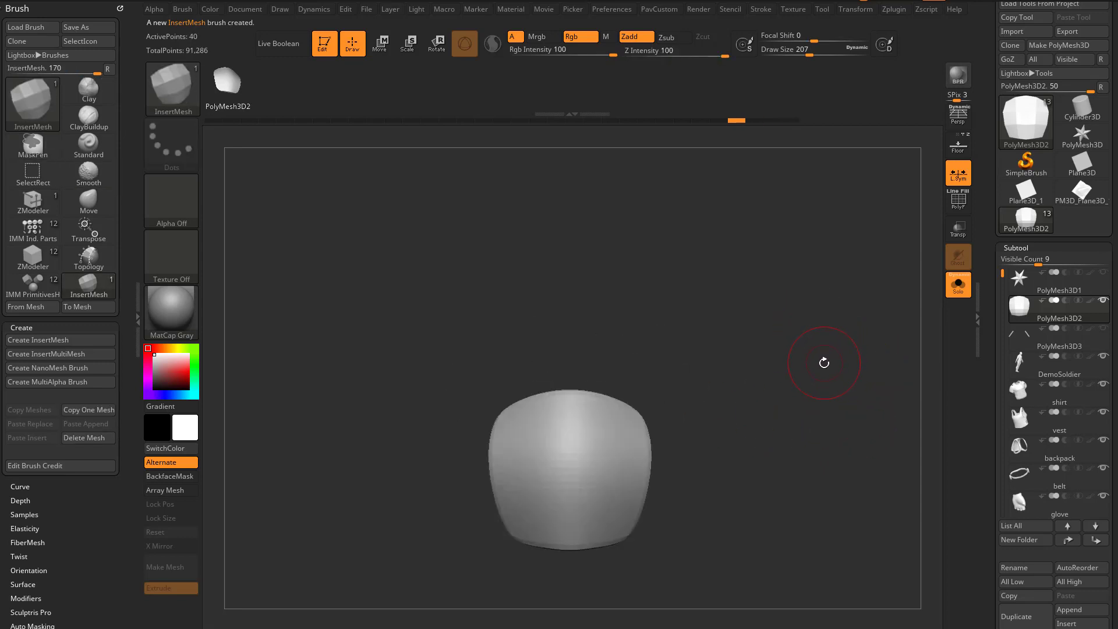
click(183, 9)
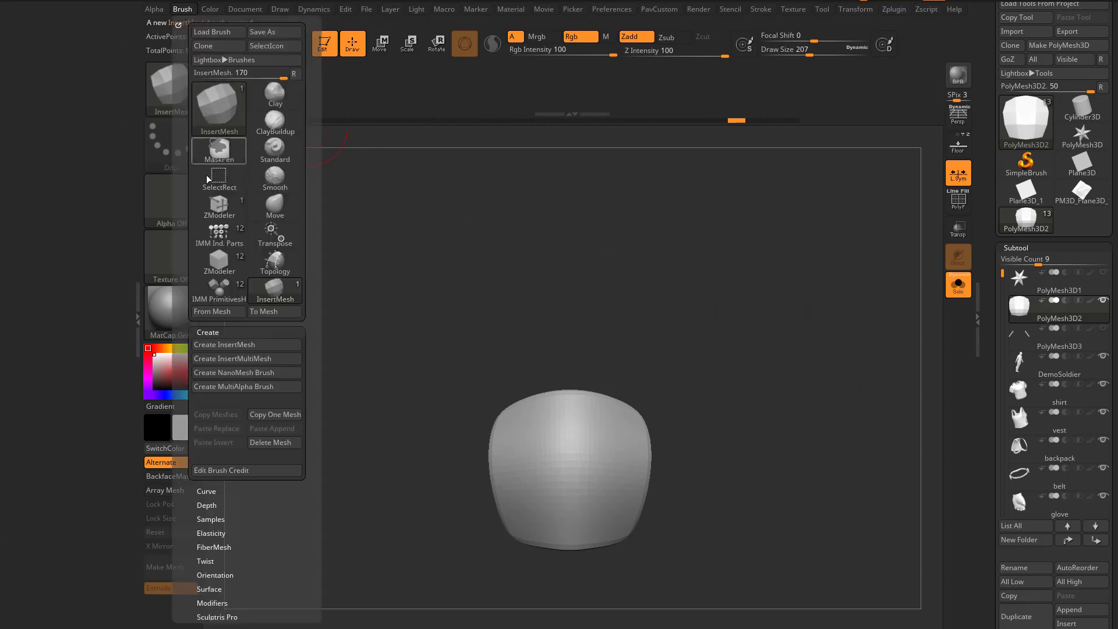
mouse_move(242, 376)
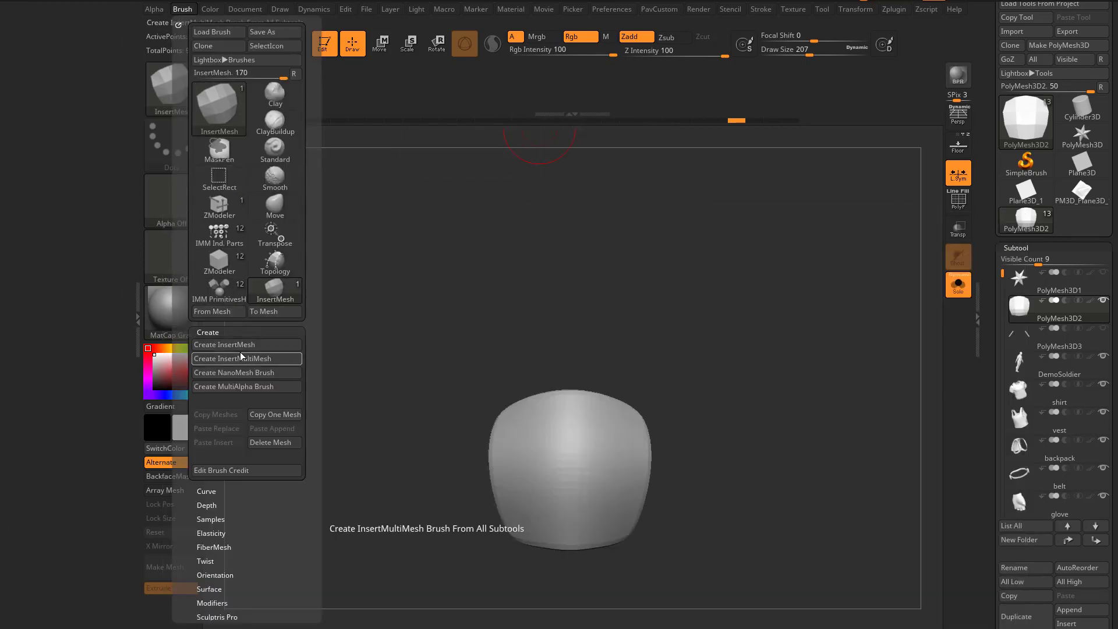
click(232, 359)
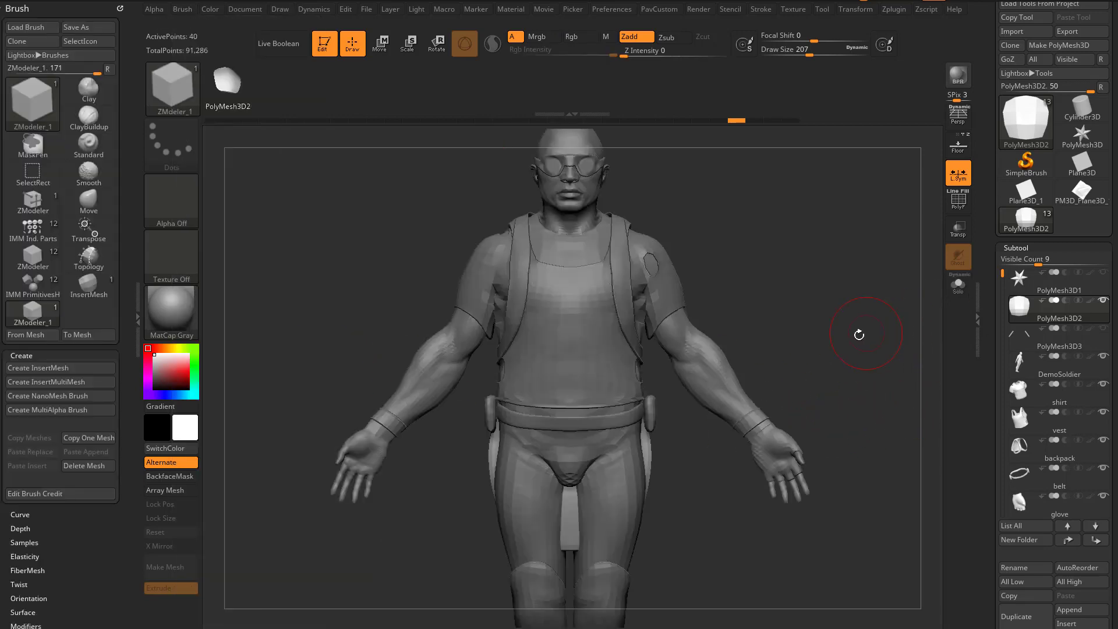
Insert the pad as NanoMesh instances onto the shoulder plane polygons with ZModeler.
click(1060, 346)
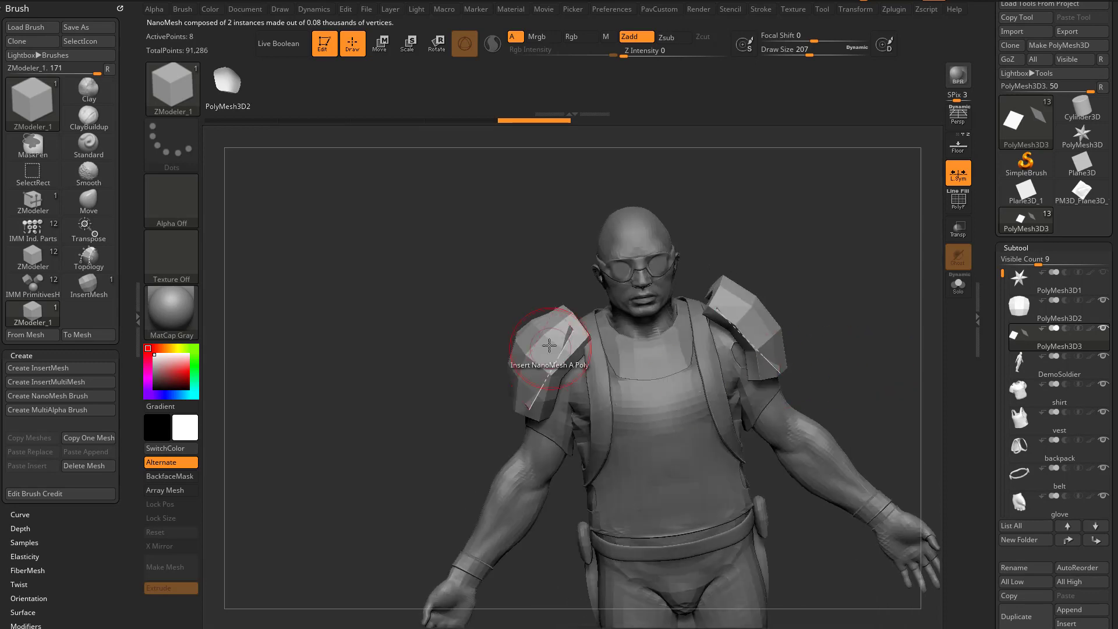
drag(549, 345, 867, 347)
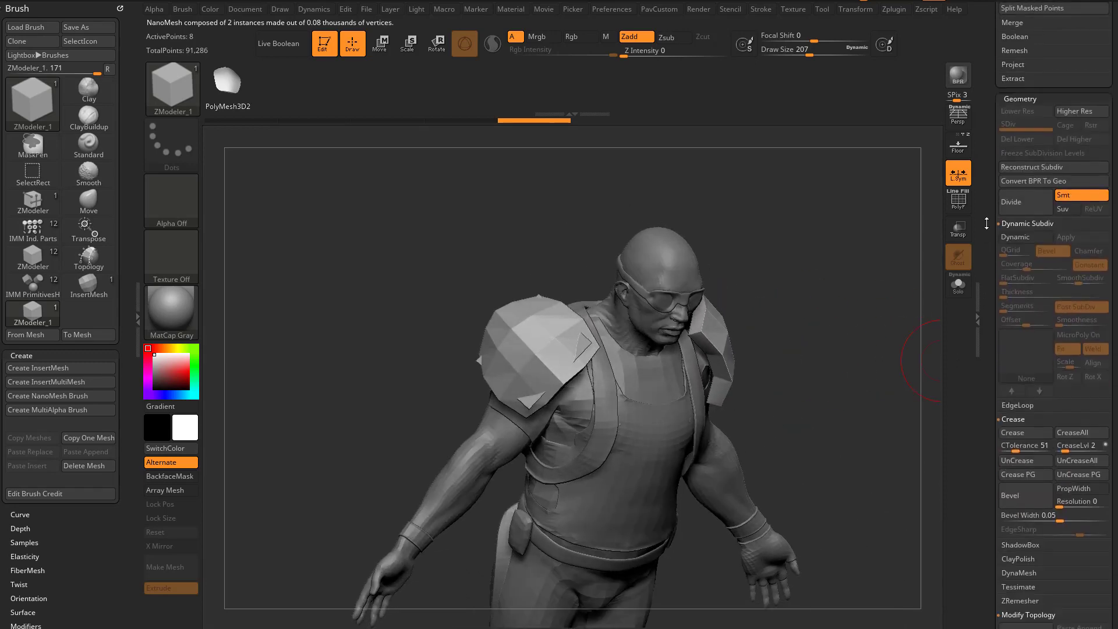
scroll(down, 3)
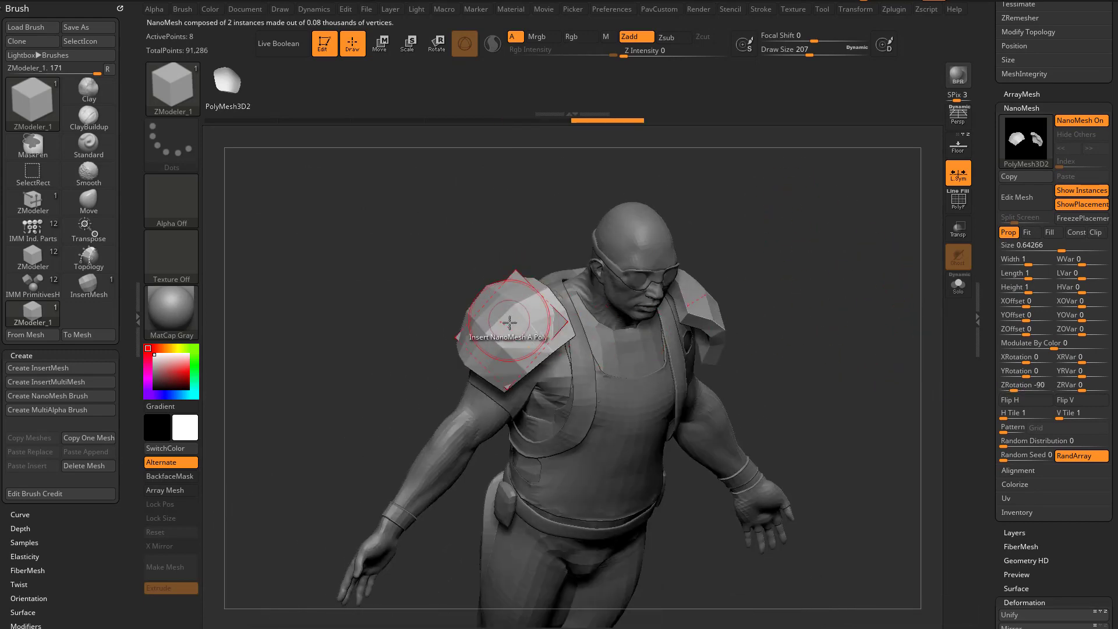
drag(510, 321, 706, 307)
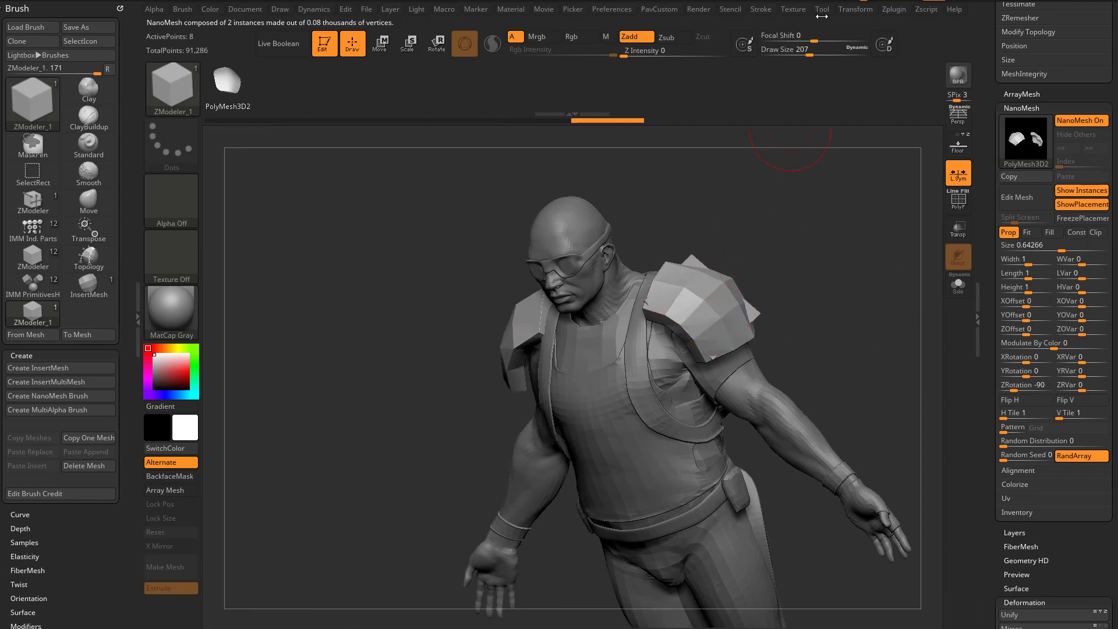
click(855, 10)
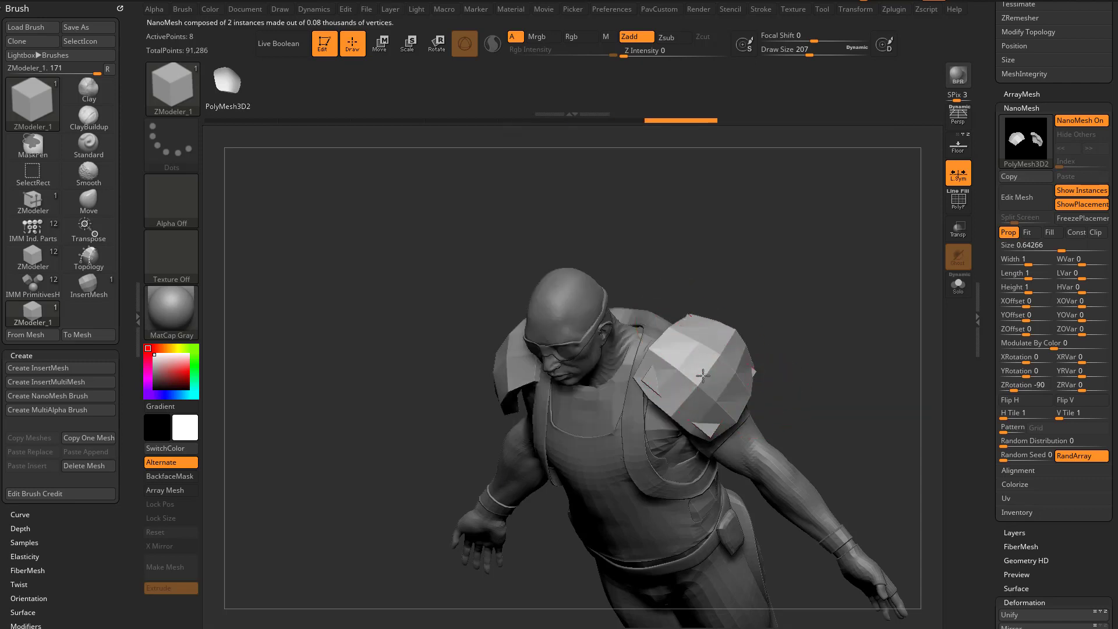
drag(699, 377, 889, 354)
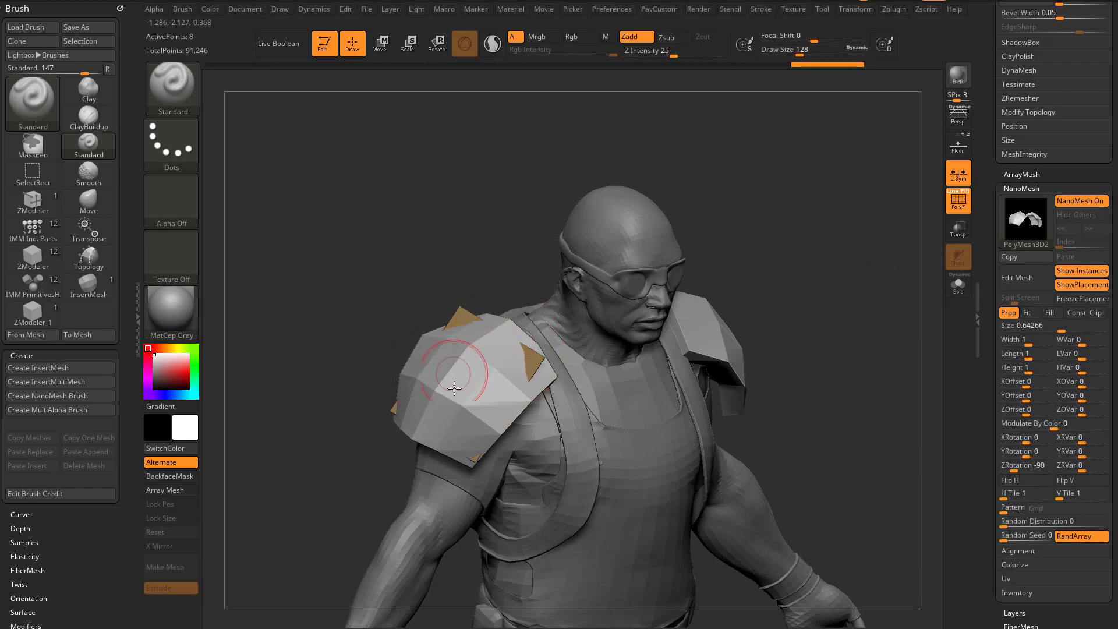
drag(827, 64, 795, 64)
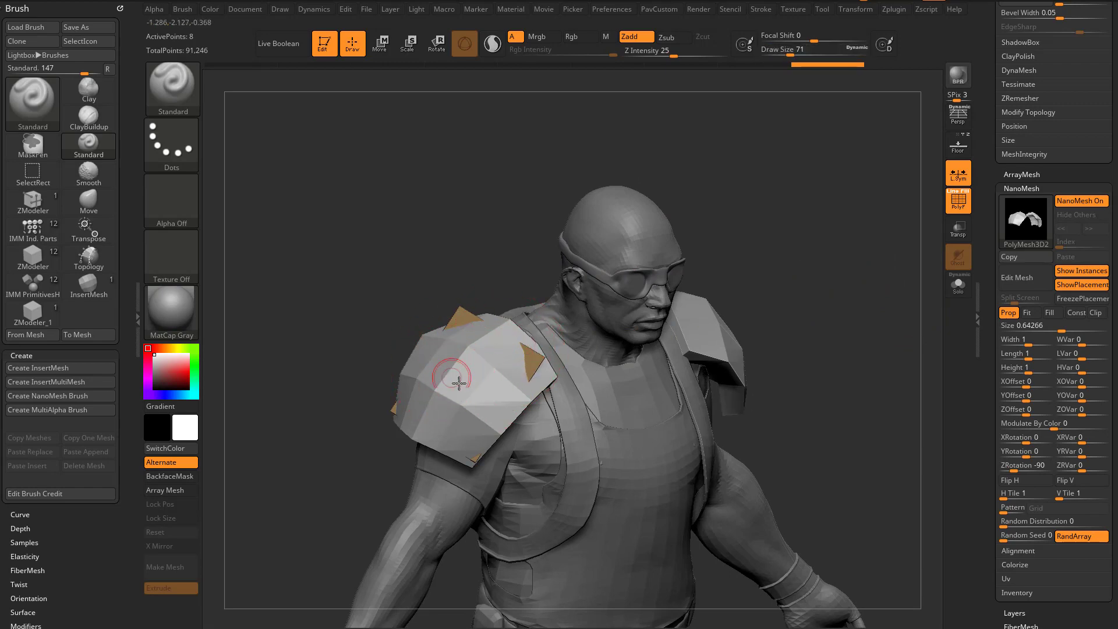
drag(452, 376, 810, 278)
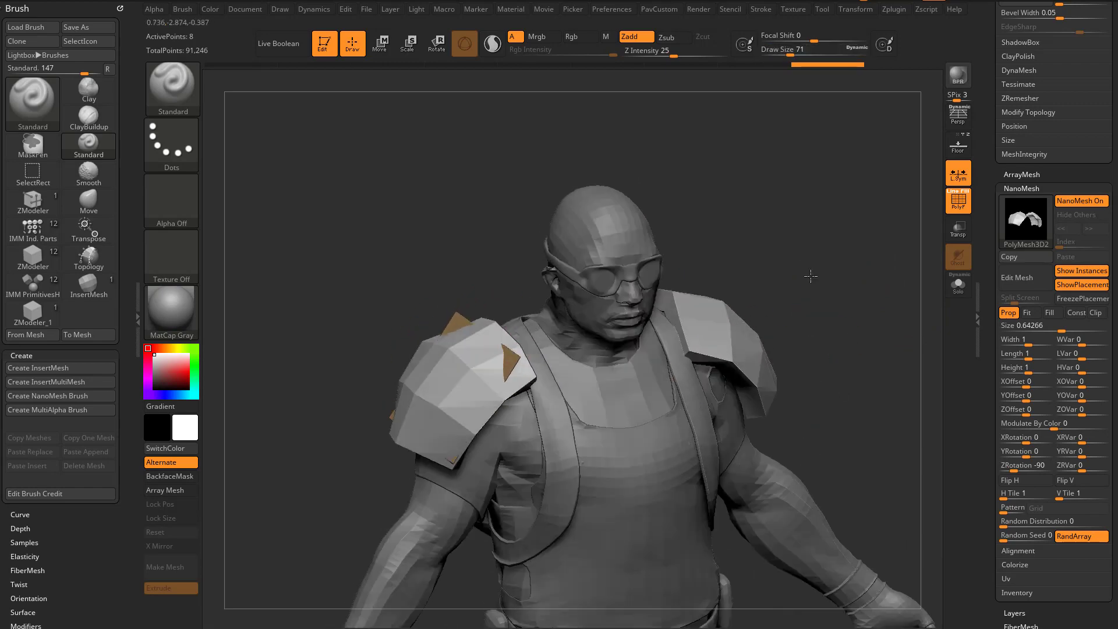
drag(810, 277, 855, 368)
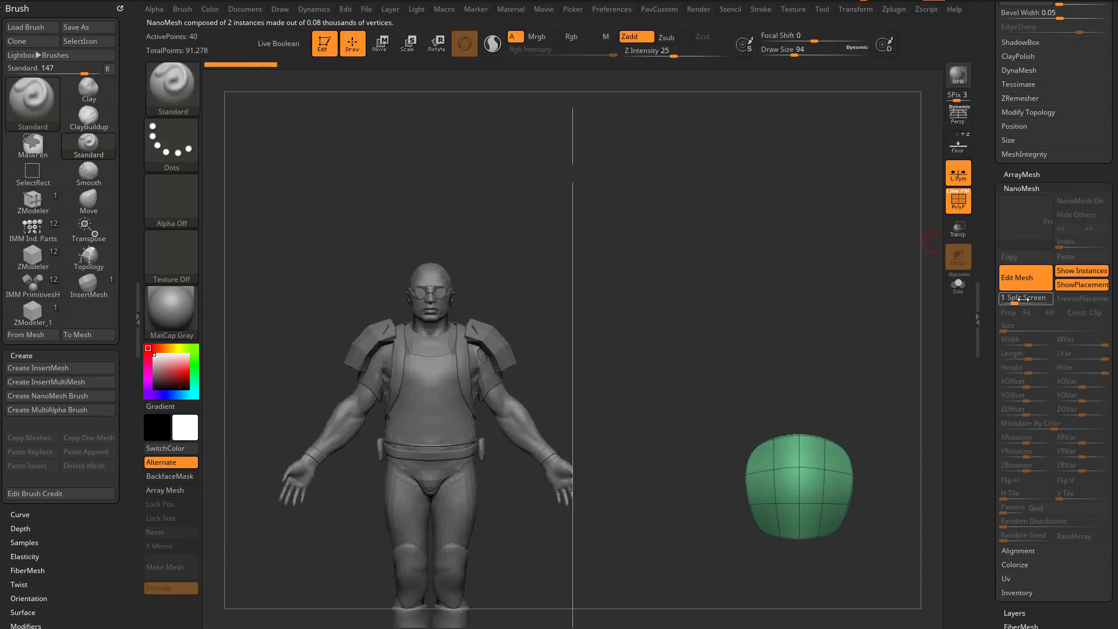
Turn on Transform > Split Screen and cycle its layouts back to the side-by-side mode 1.
click(855, 9)
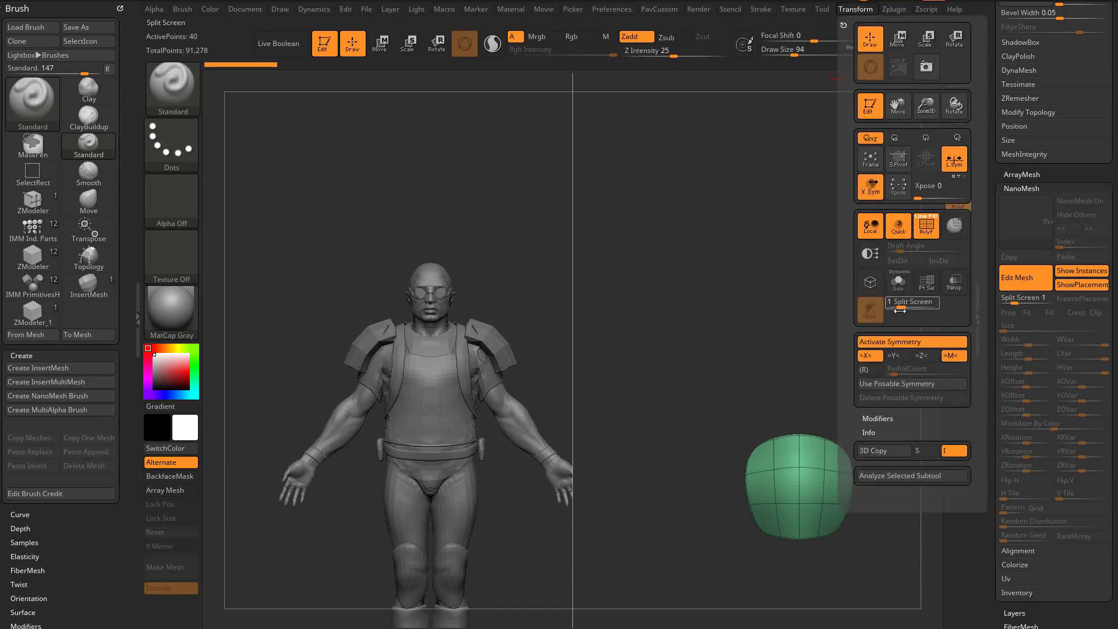
click(911, 302)
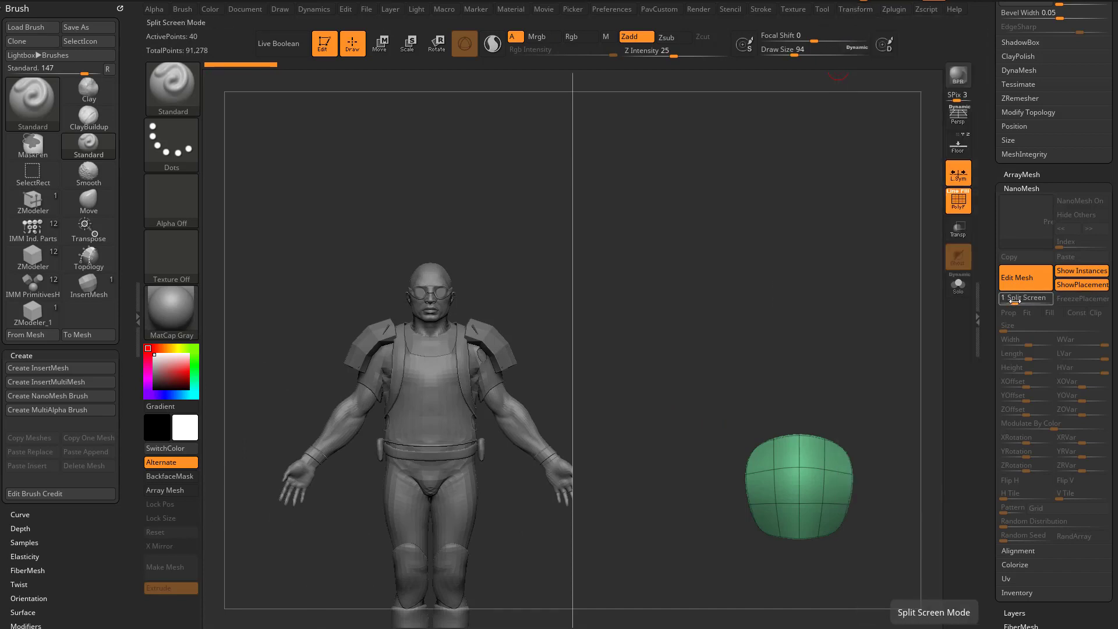
click(1026, 298)
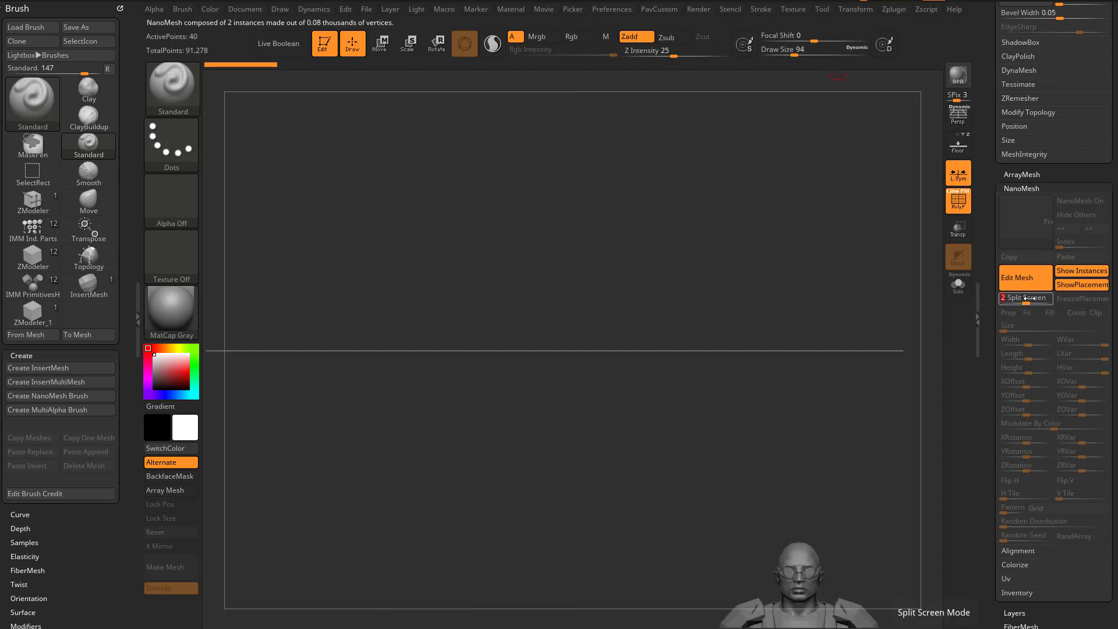
click(1024, 298)
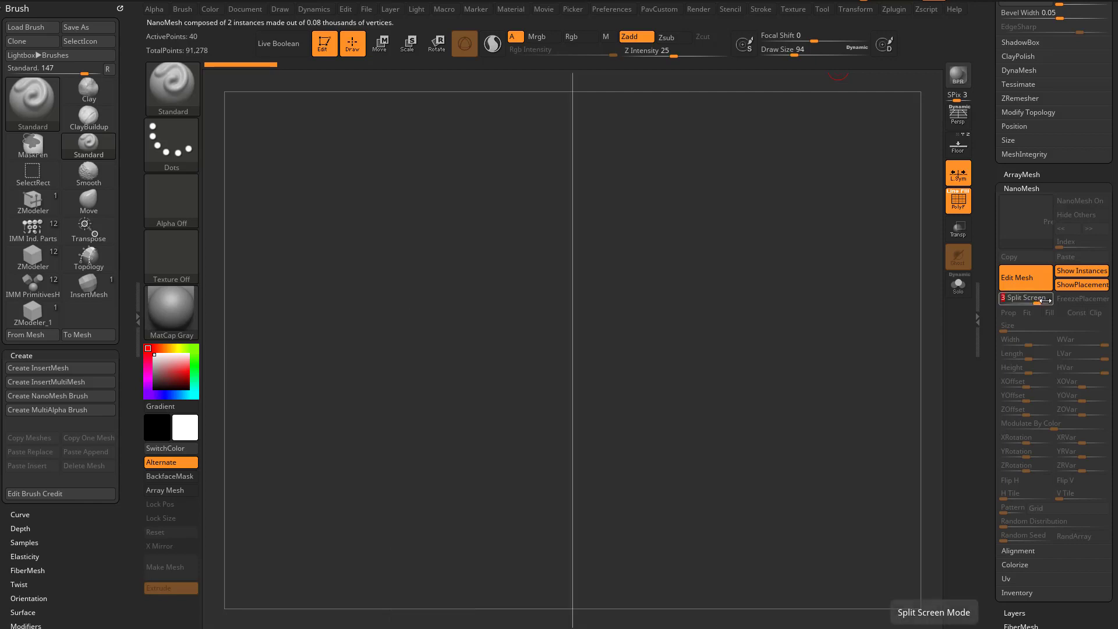
click(1027, 298)
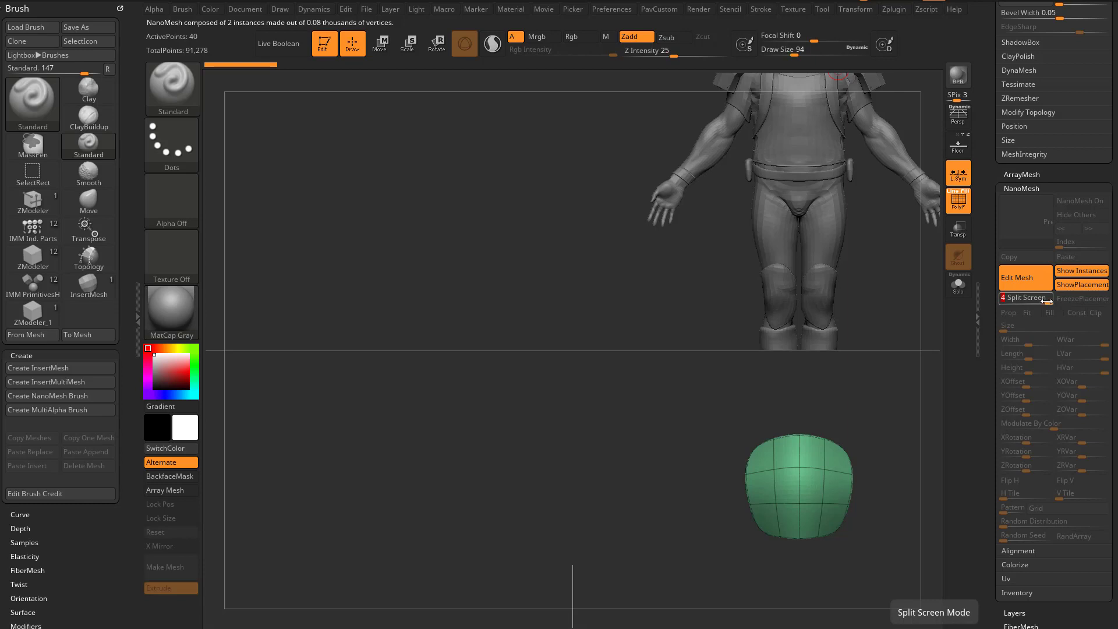
click(1026, 298)
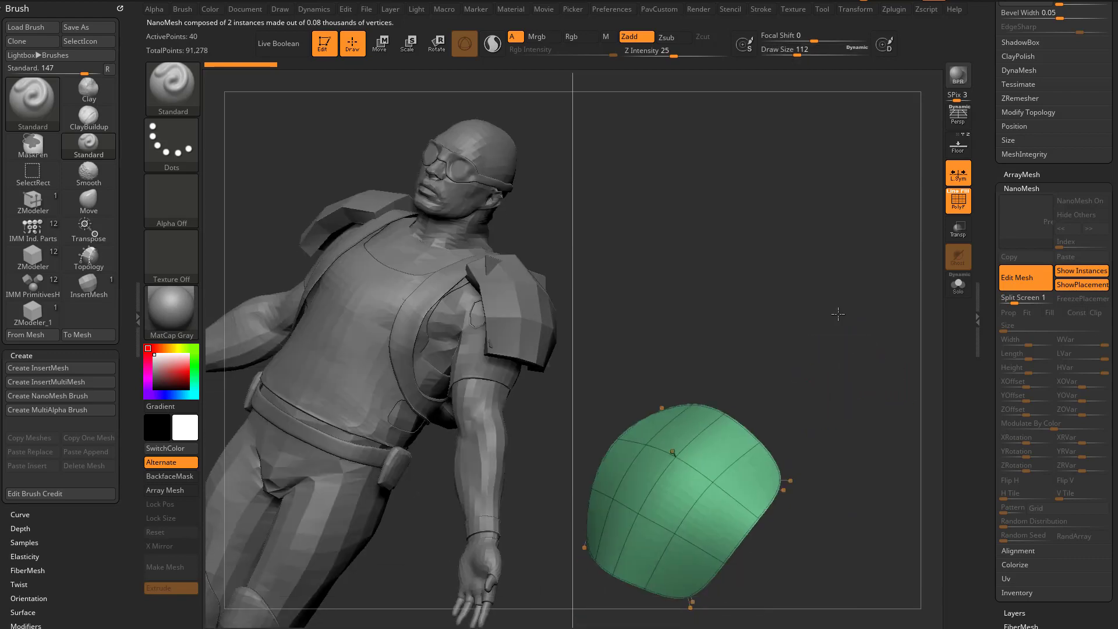
Apply Dynamic Subdiv to the pad's source mesh as real subdivision levels and start DynaMesh.
drag(838, 313, 674, 287)
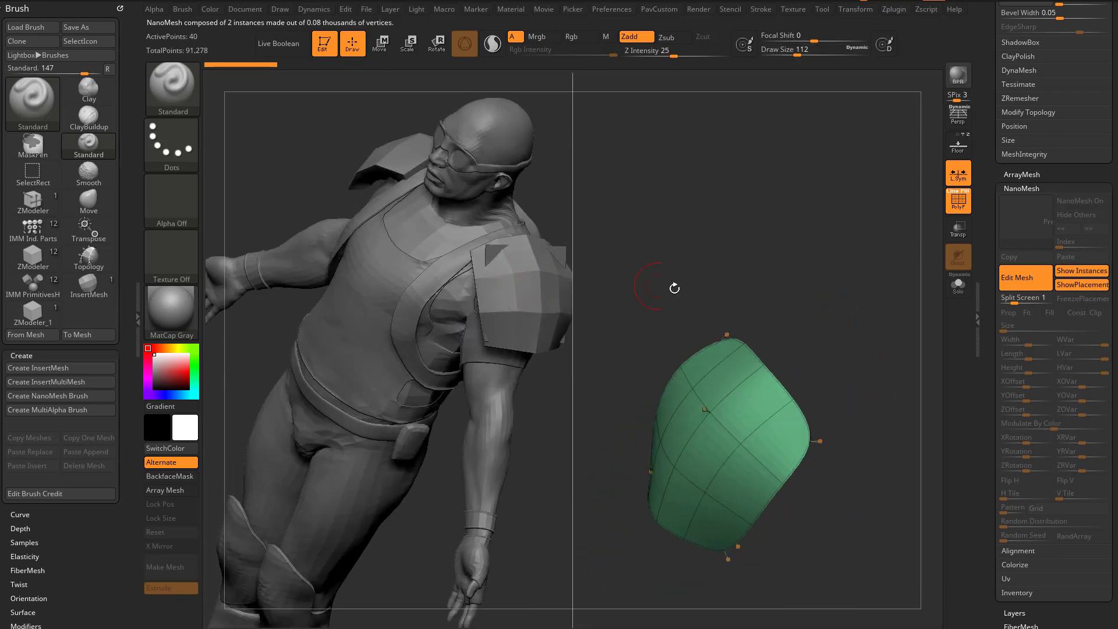
drag(674, 289, 847, 328)
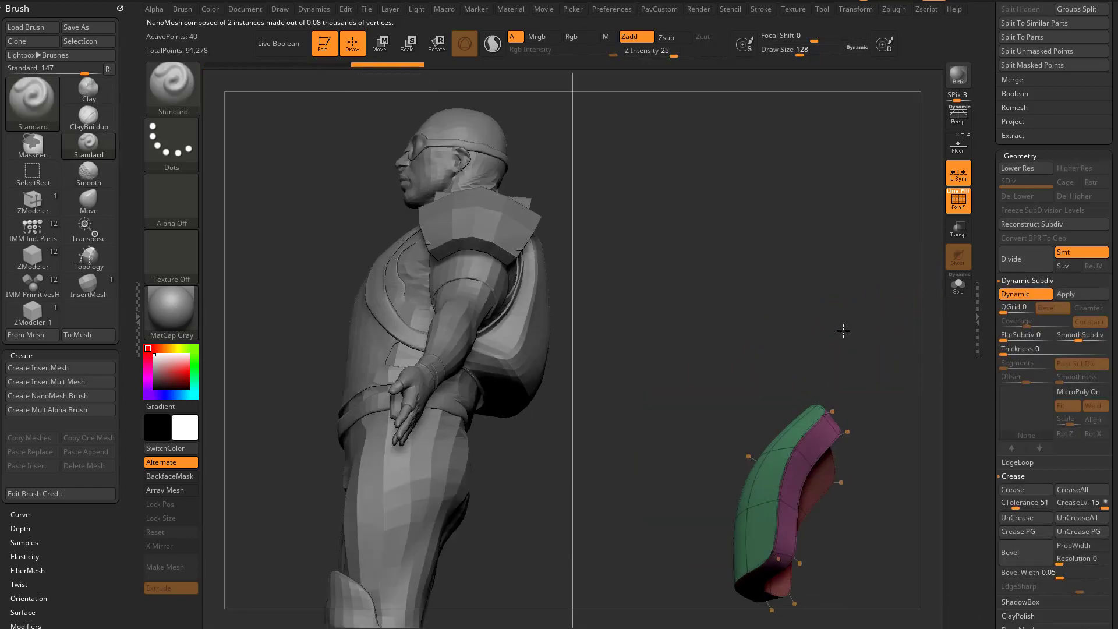
click(1080, 294)
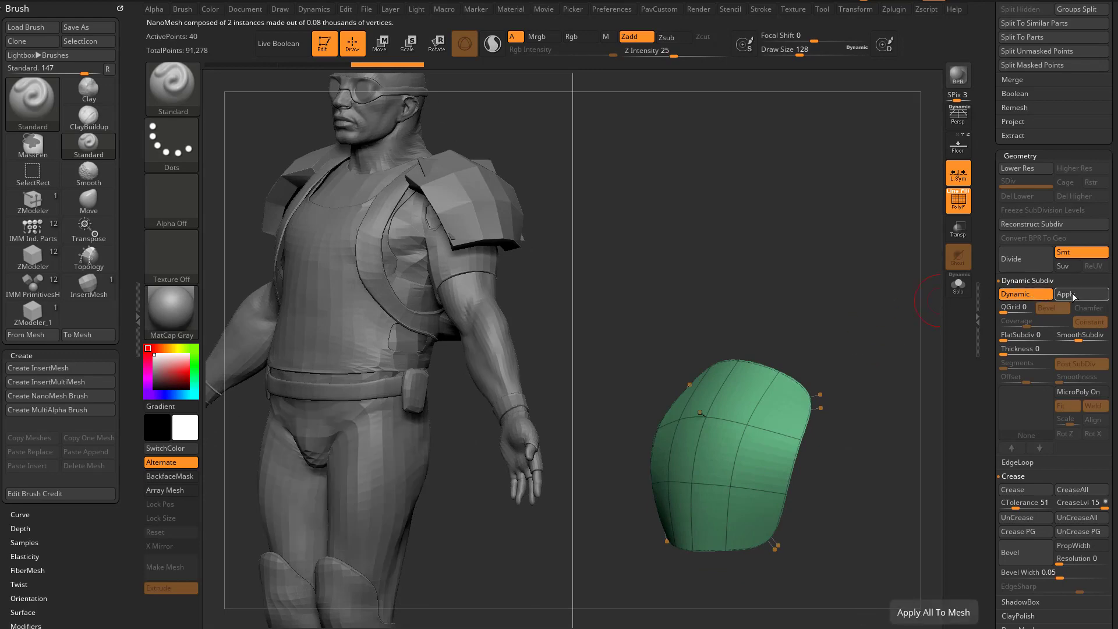
click(1081, 294)
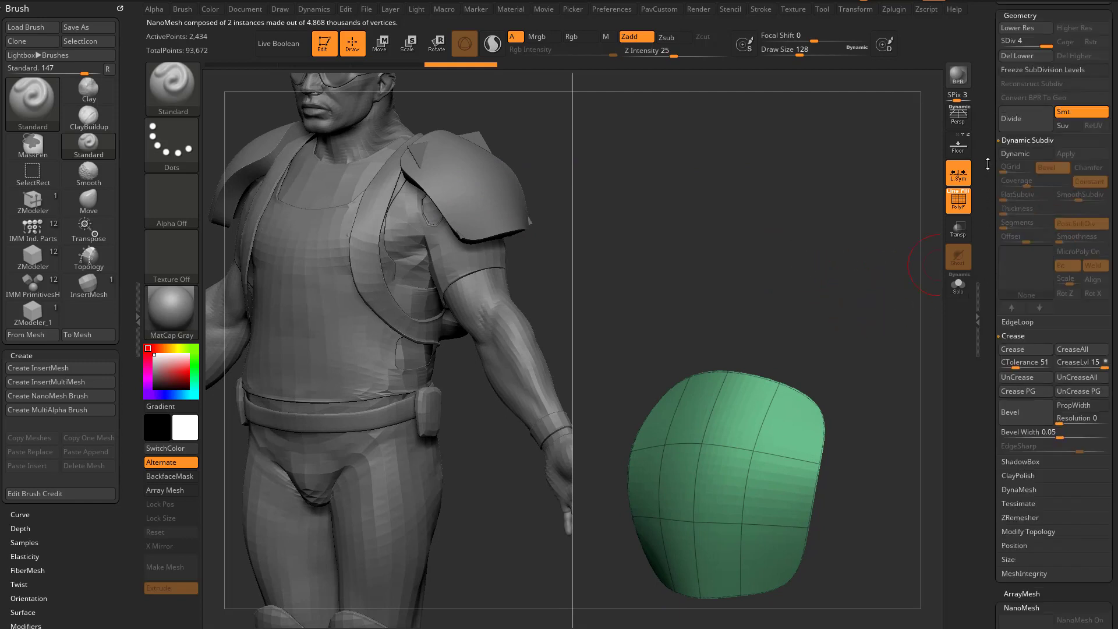
scroll(down, 3)
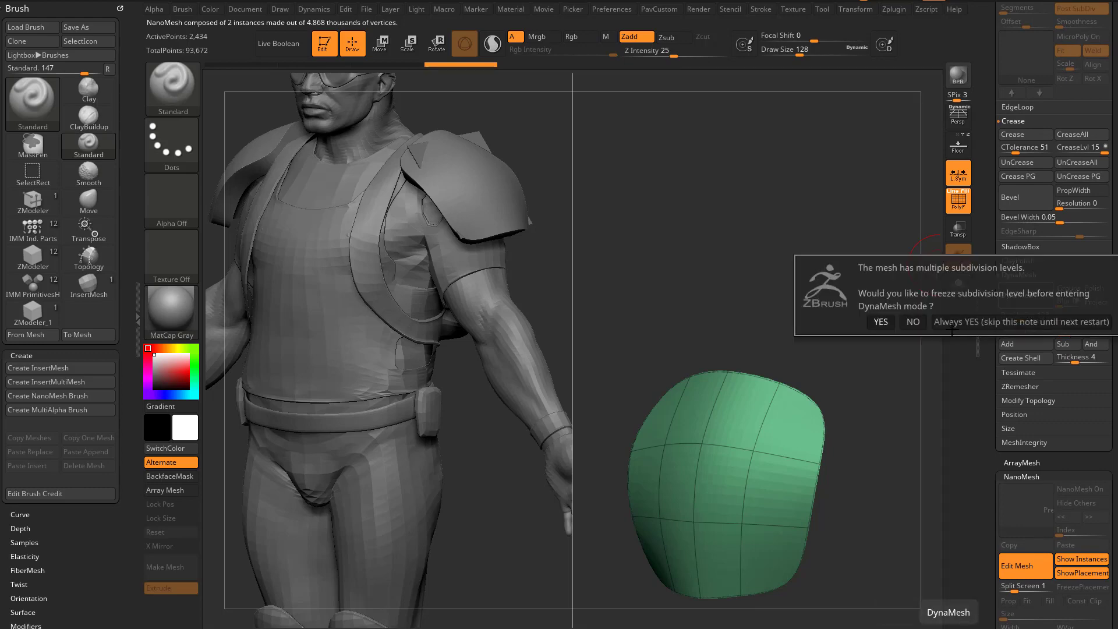
Confirm the DynaMesh remesh and carve eye sockets into the pad with the Standard brush.
click(880, 321)
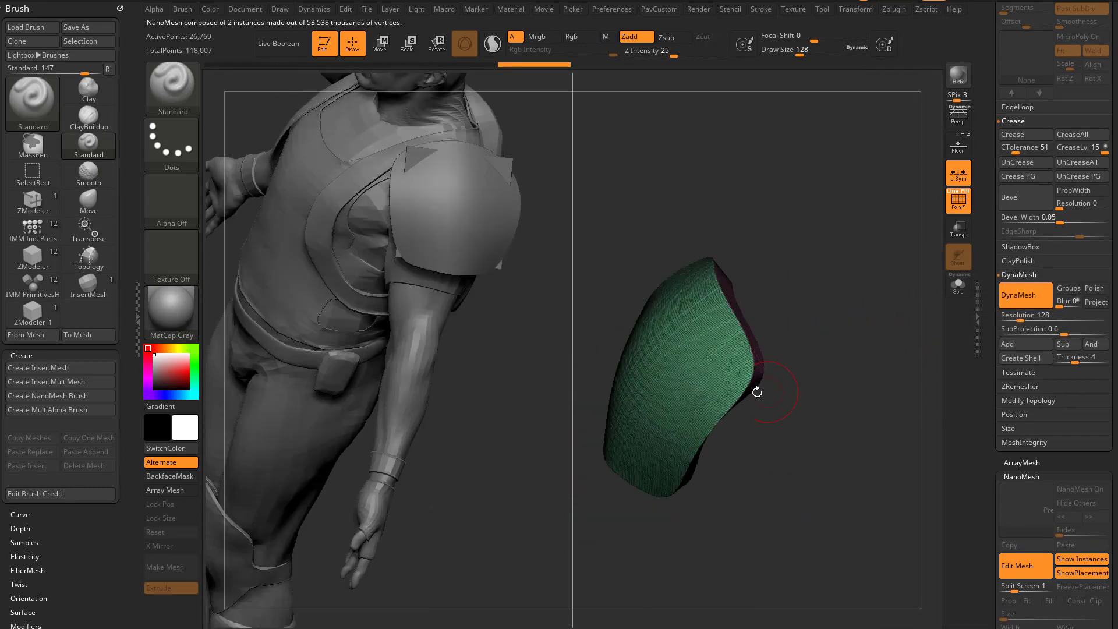
drag(757, 391, 747, 386)
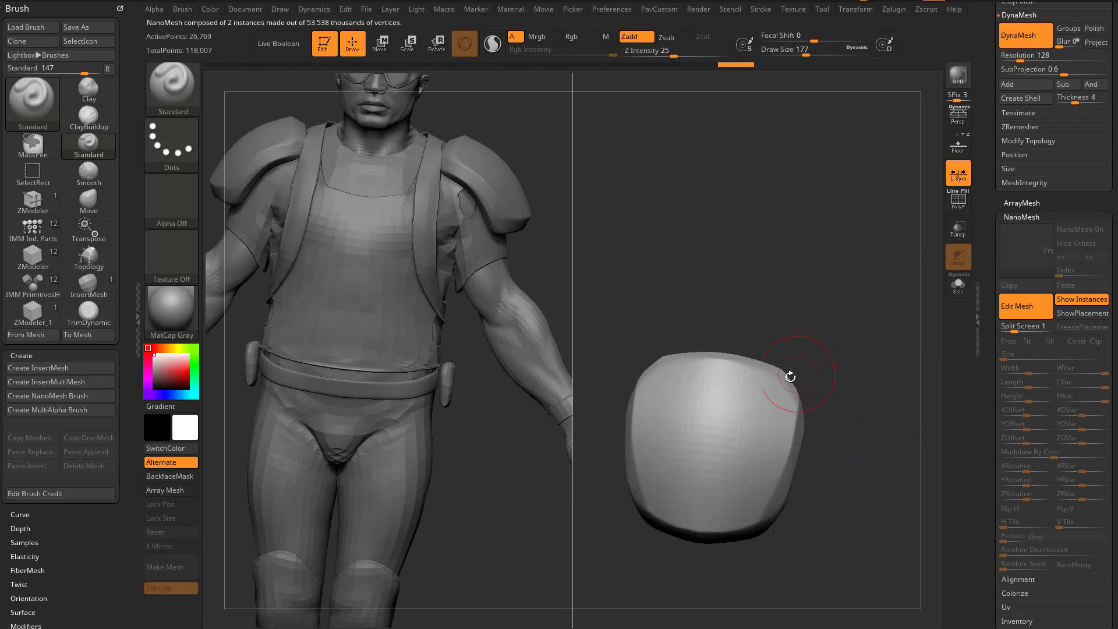
drag(789, 376, 688, 389)
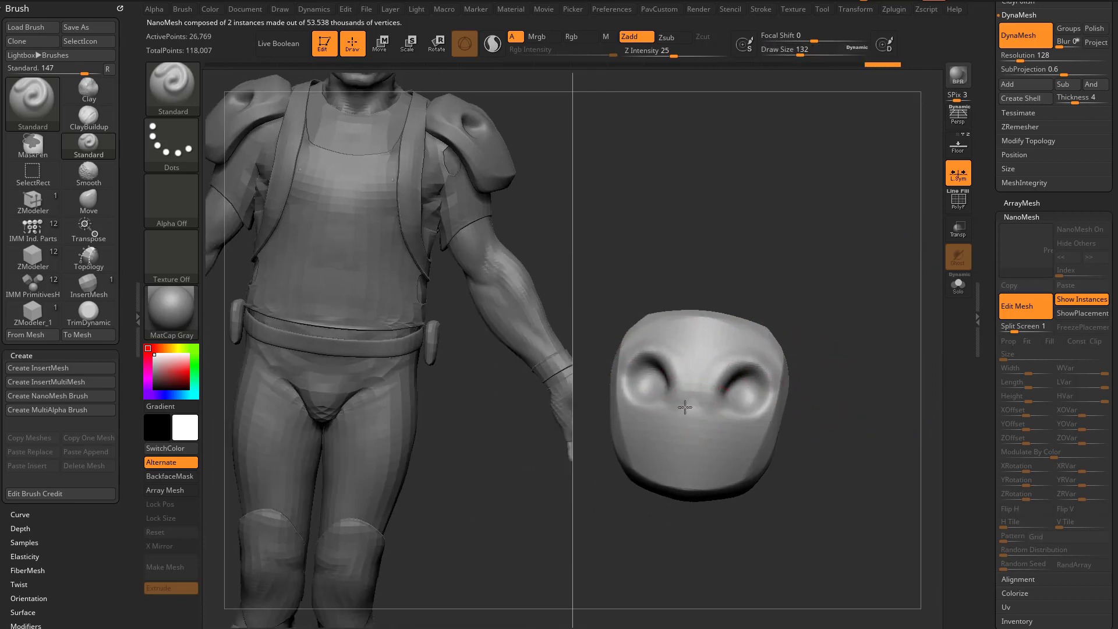
click(32, 99)
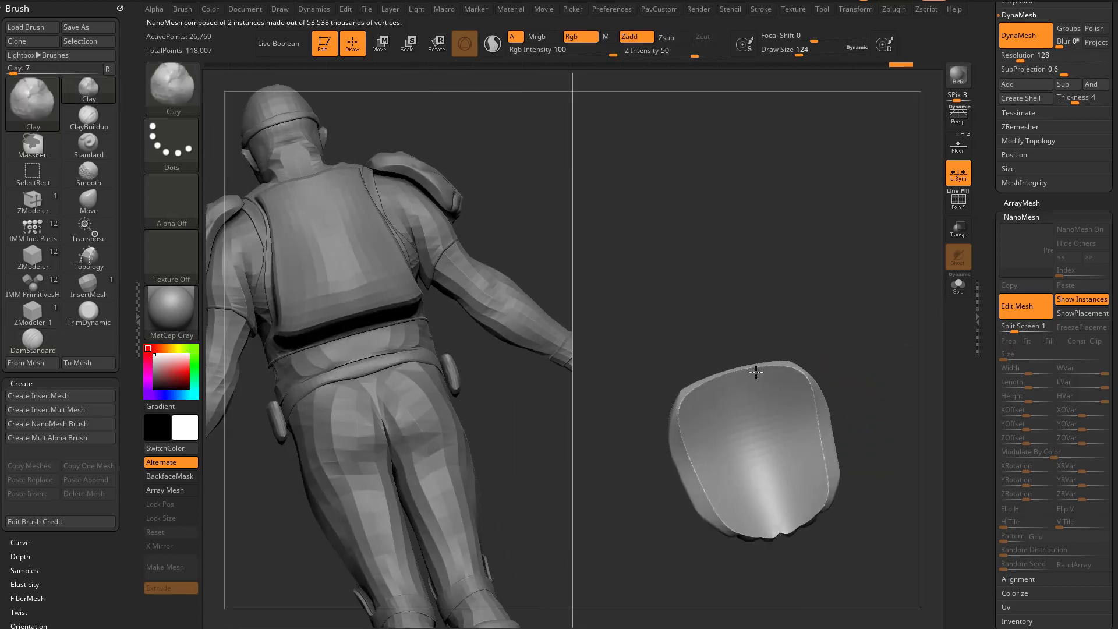
Build up brow and cheekbone forms on the skull pad with the Clay brush.
drag(755, 370, 815, 376)
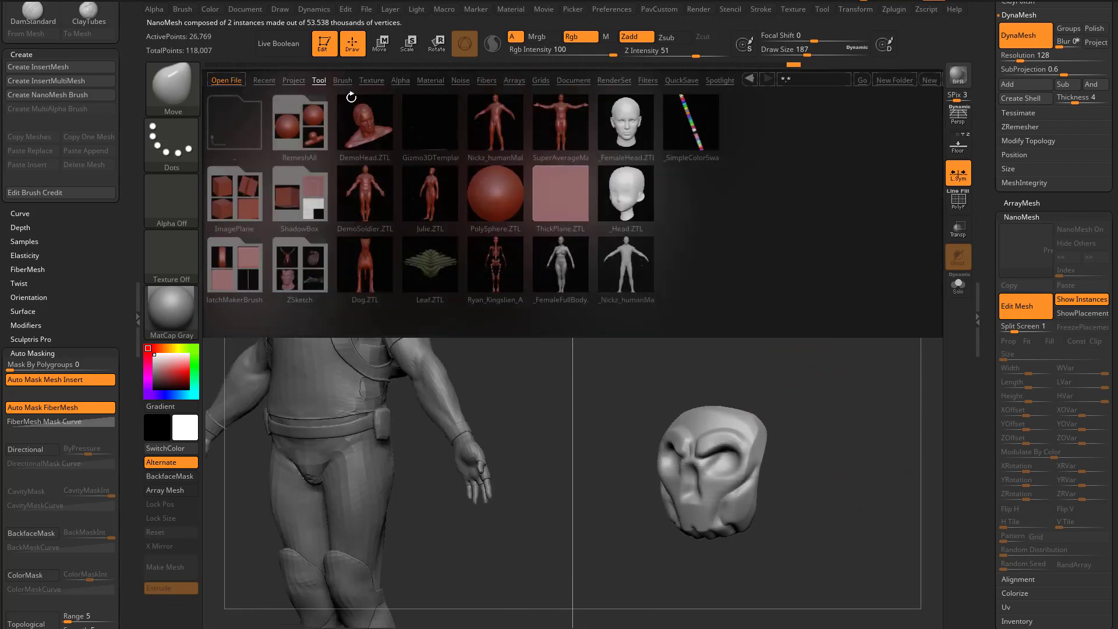
Load the bones-and-horns insert brush from LightBox and place horns on the skull pad.
click(342, 80)
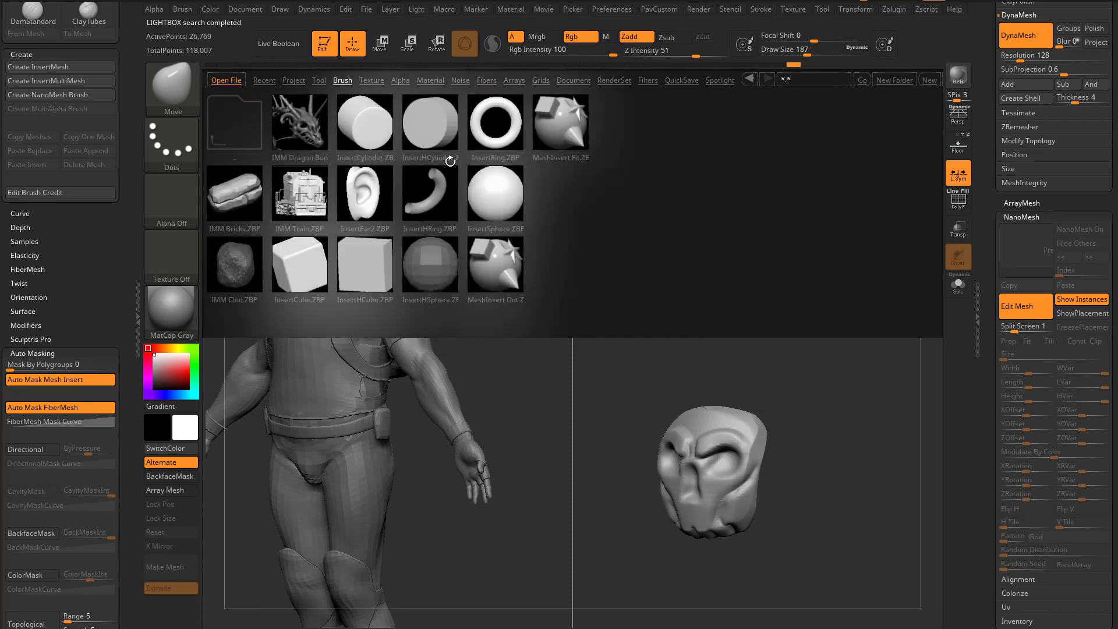
click(299, 122)
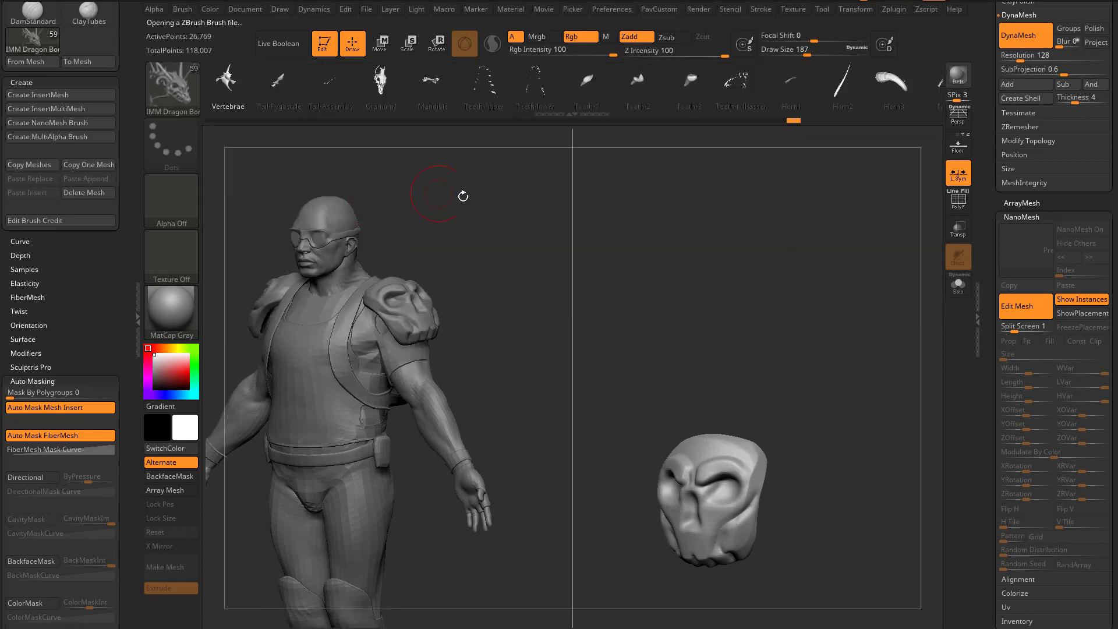
mouse_move(551, 321)
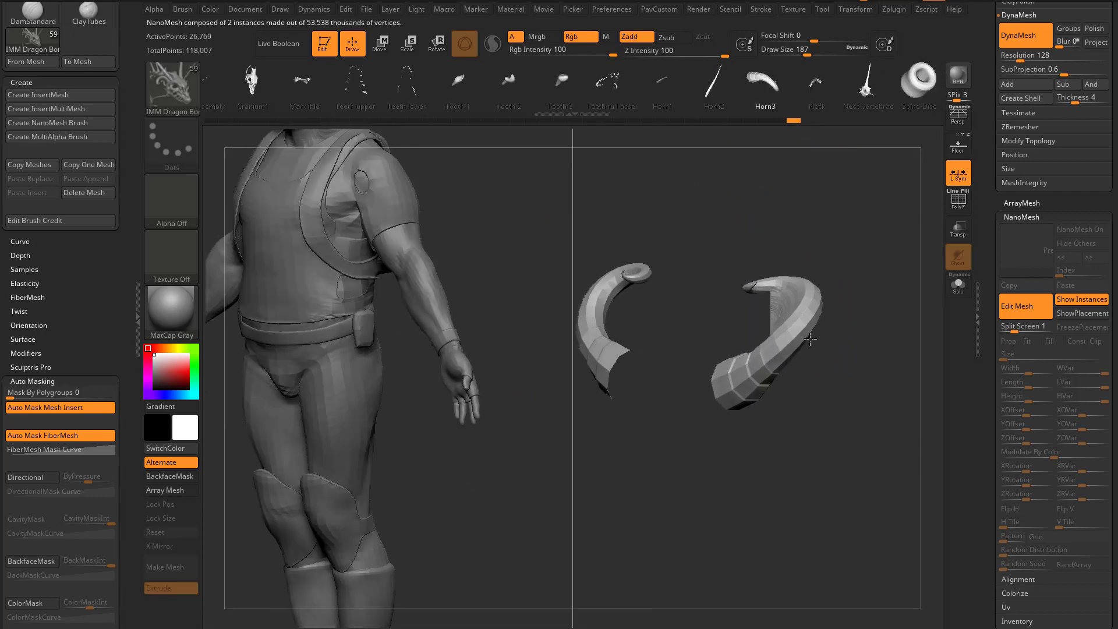
click(379, 43)
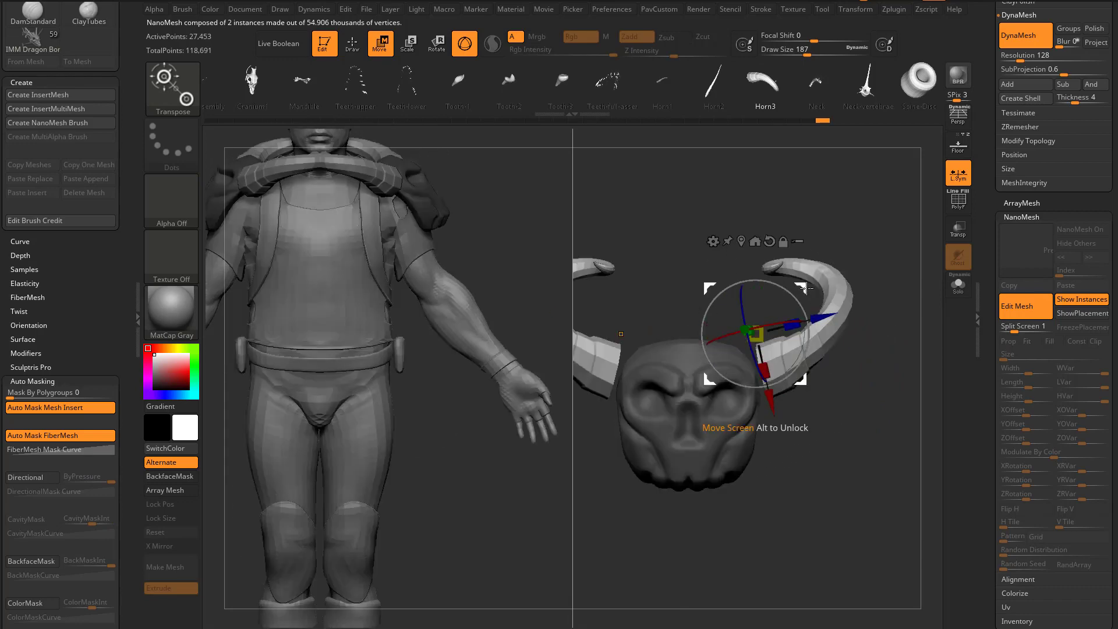
click(351, 43)
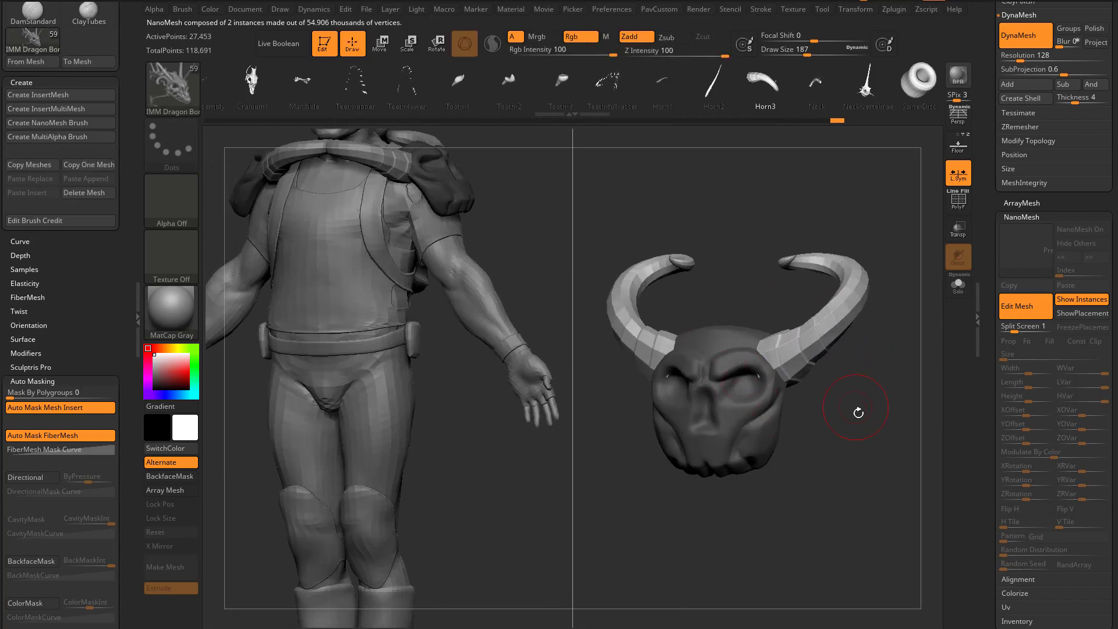
Reorient the horned skull pad with Transpose Rotate so its horns curl back.
drag(855, 410, 837, 403)
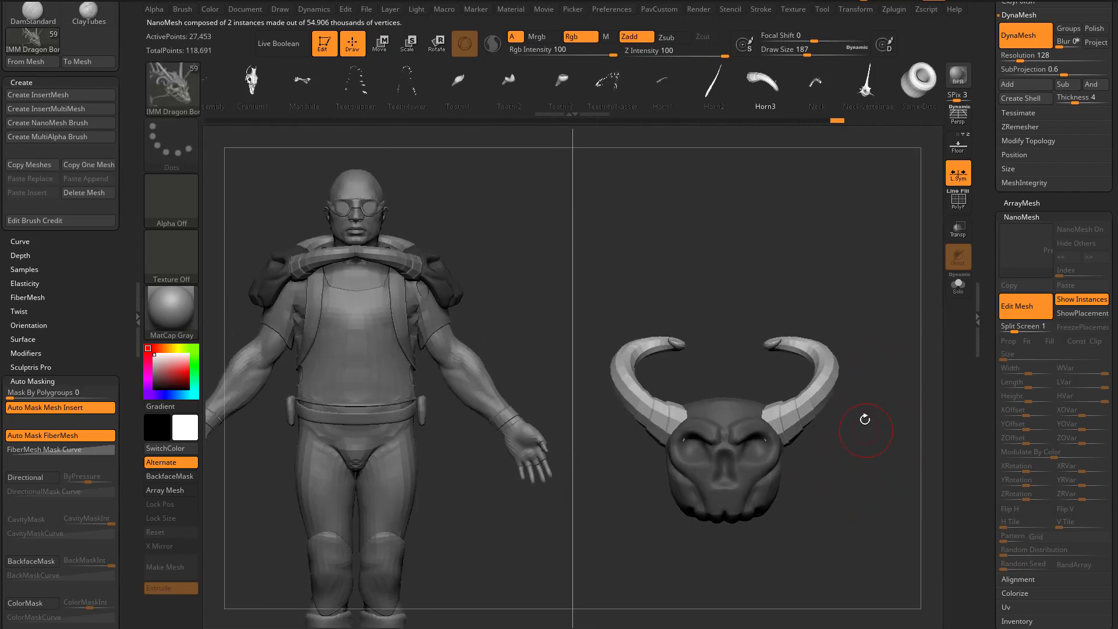
drag(865, 419, 886, 343)
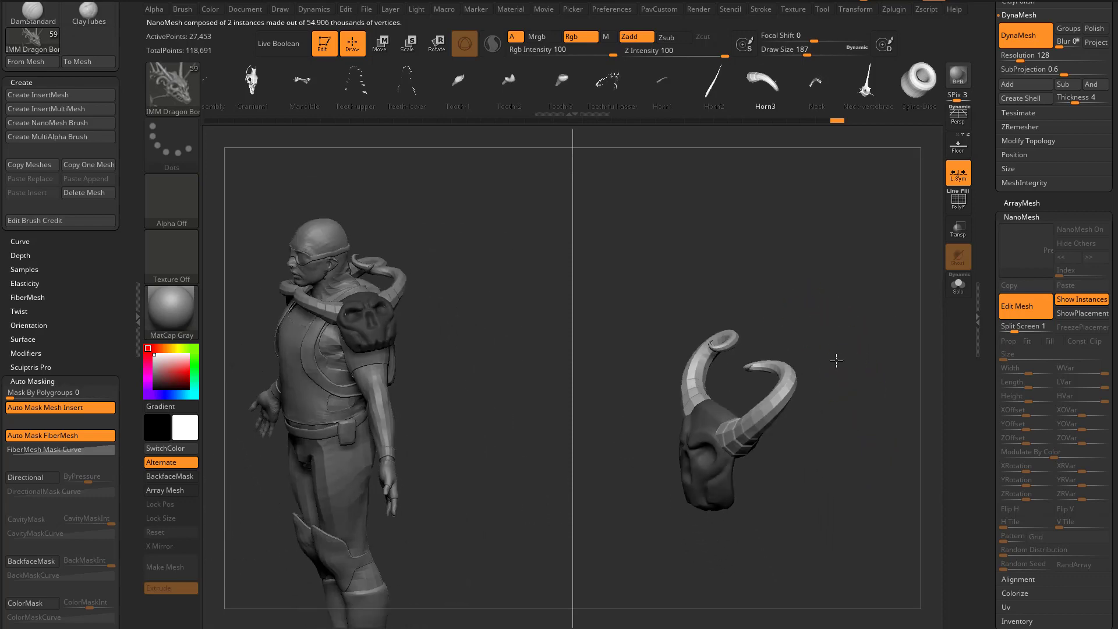
click(379, 43)
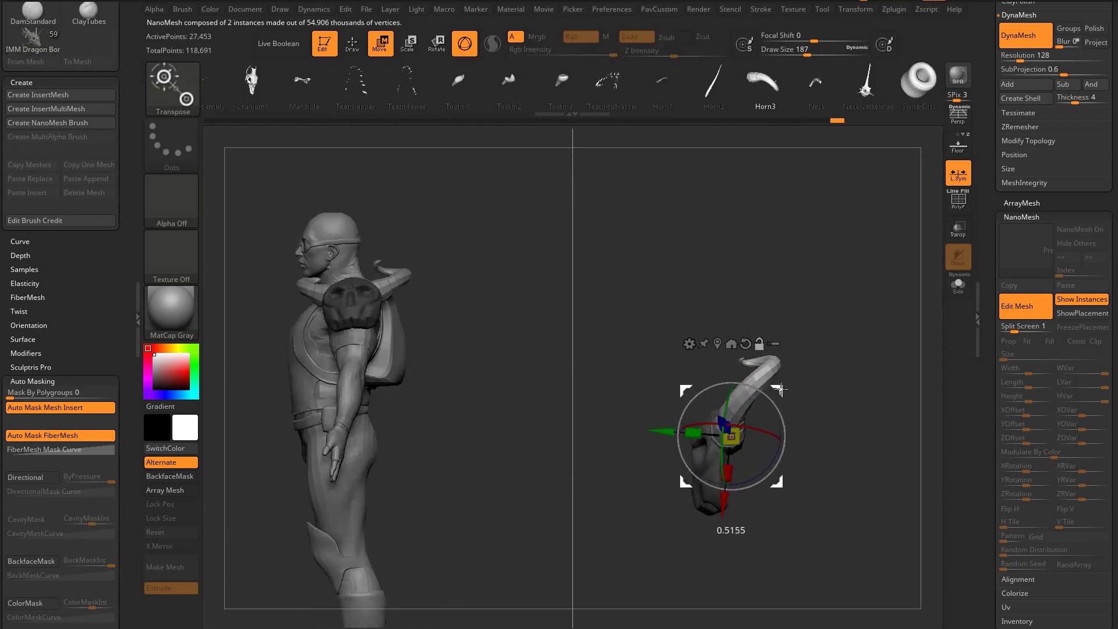
drag(779, 389, 655, 488)
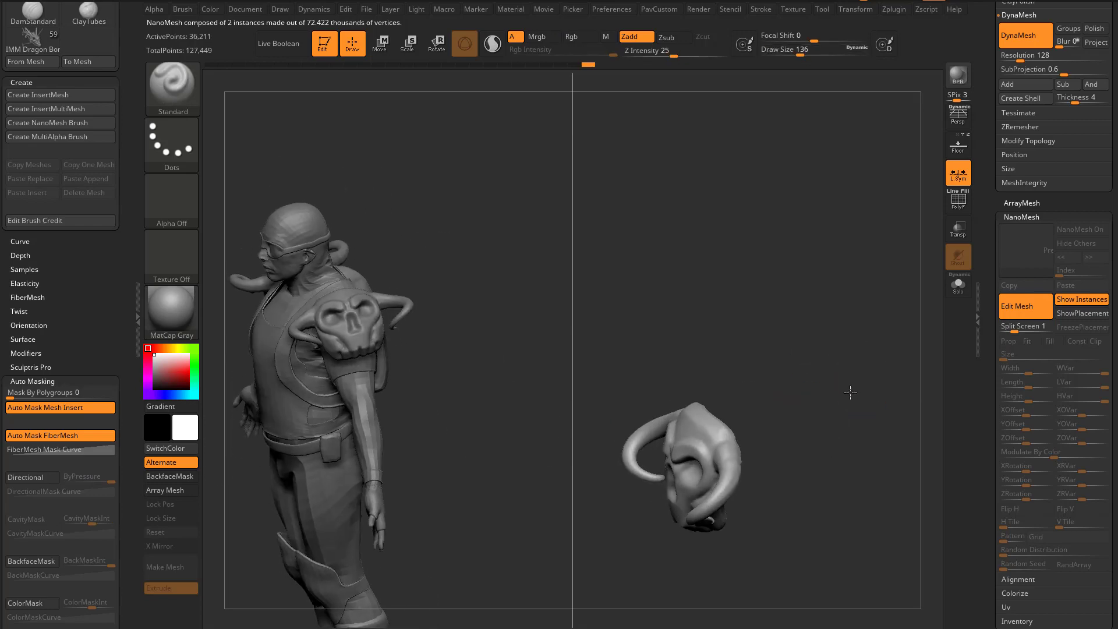
Re-enable Edit Mesh on the pad and add extra clay detail to the skull with the Clay brush.
drag(850, 392, 796, 255)
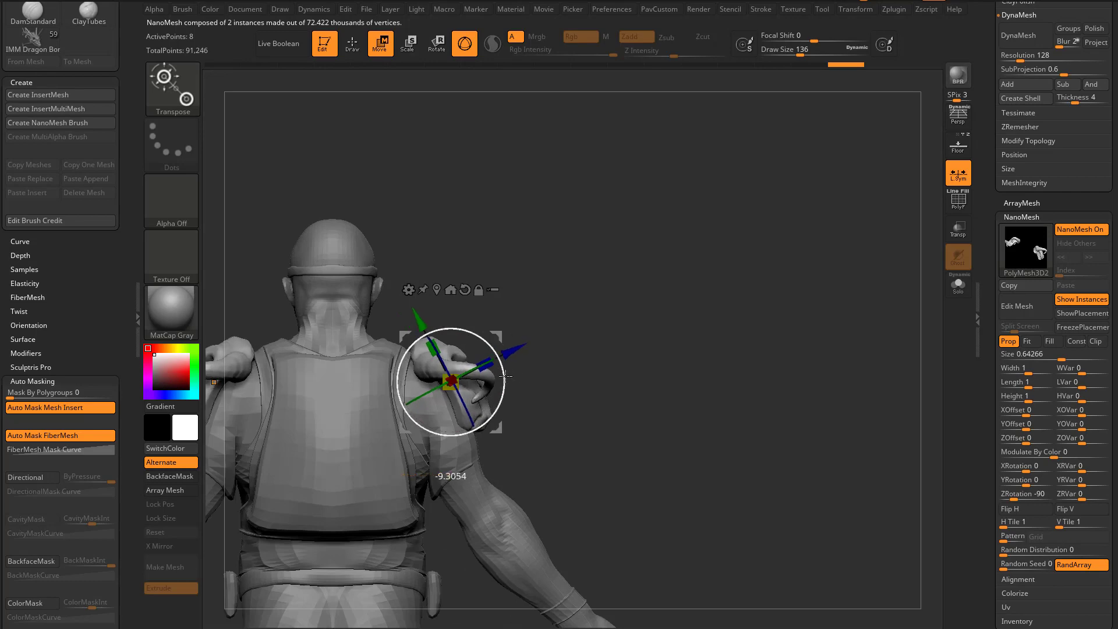
click(352, 45)
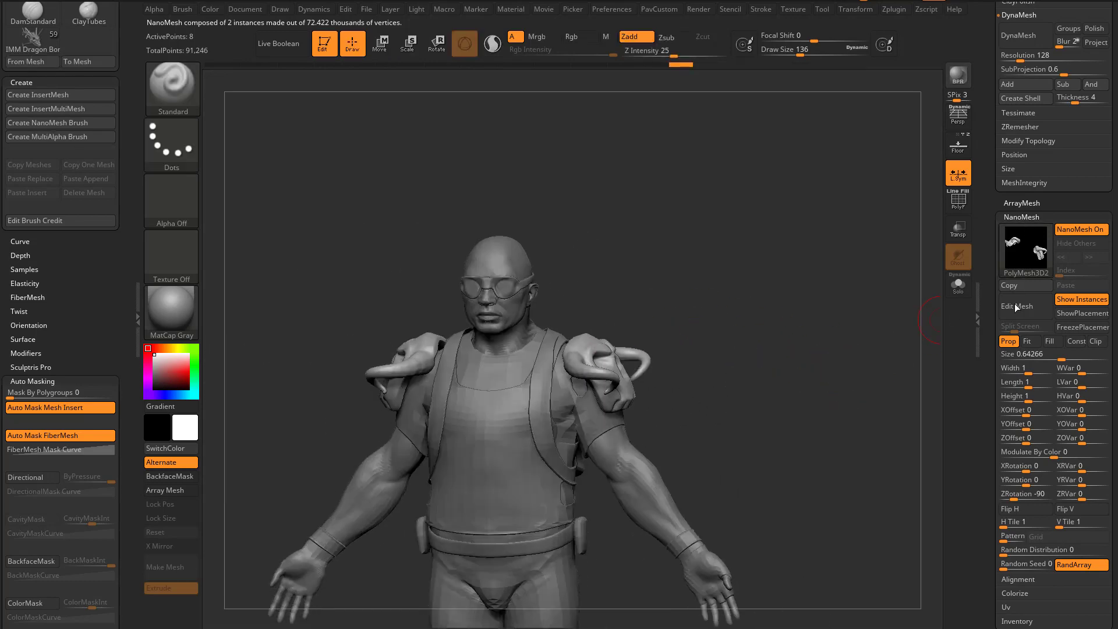
click(1017, 305)
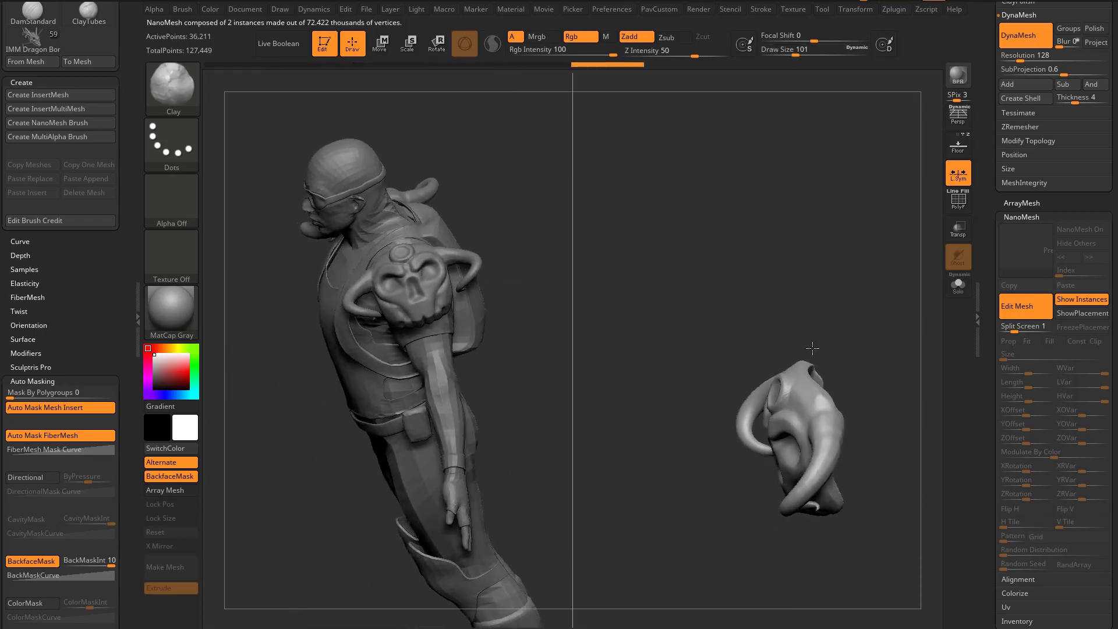
drag(812, 348, 880, 337)
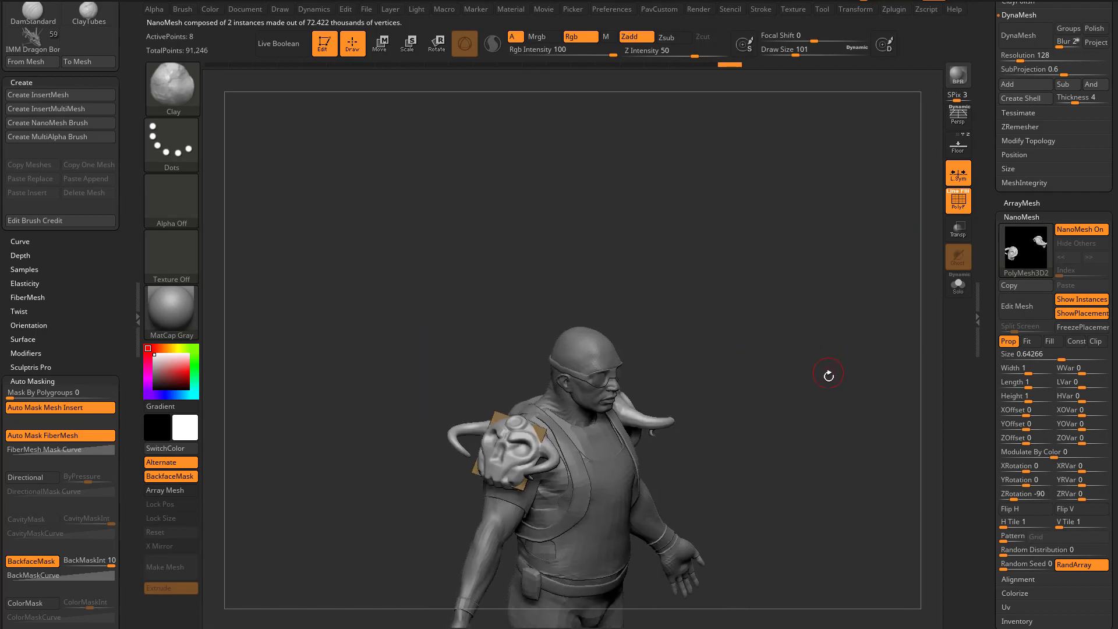
Move and rotate a duplicated skull pad instance down the upper arm onto the elbow.
click(380, 44)
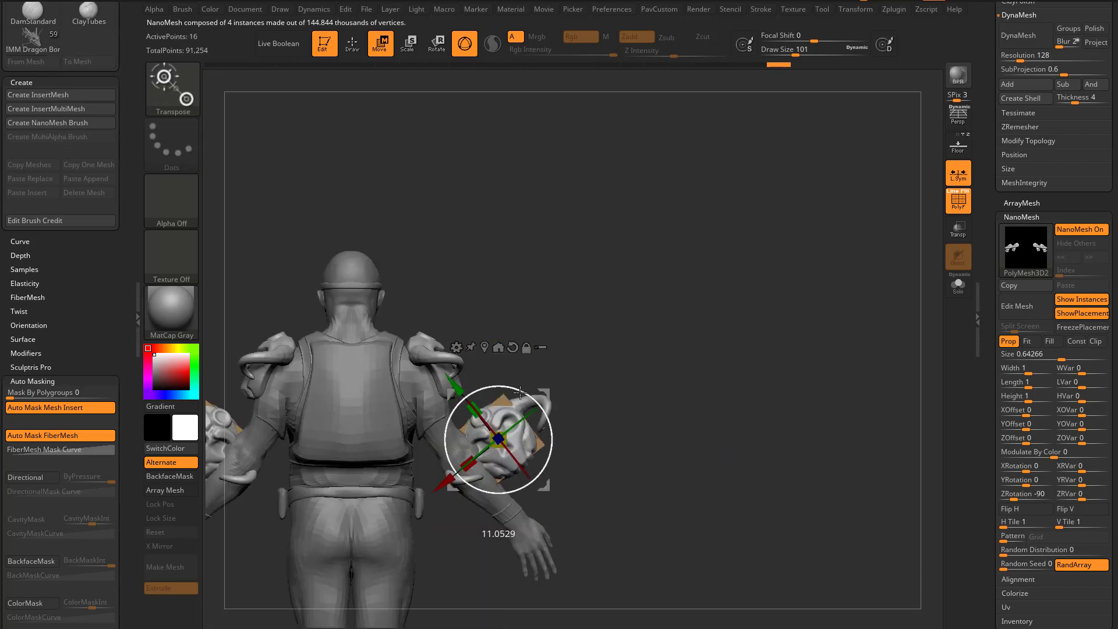
drag(500, 439, 446, 460)
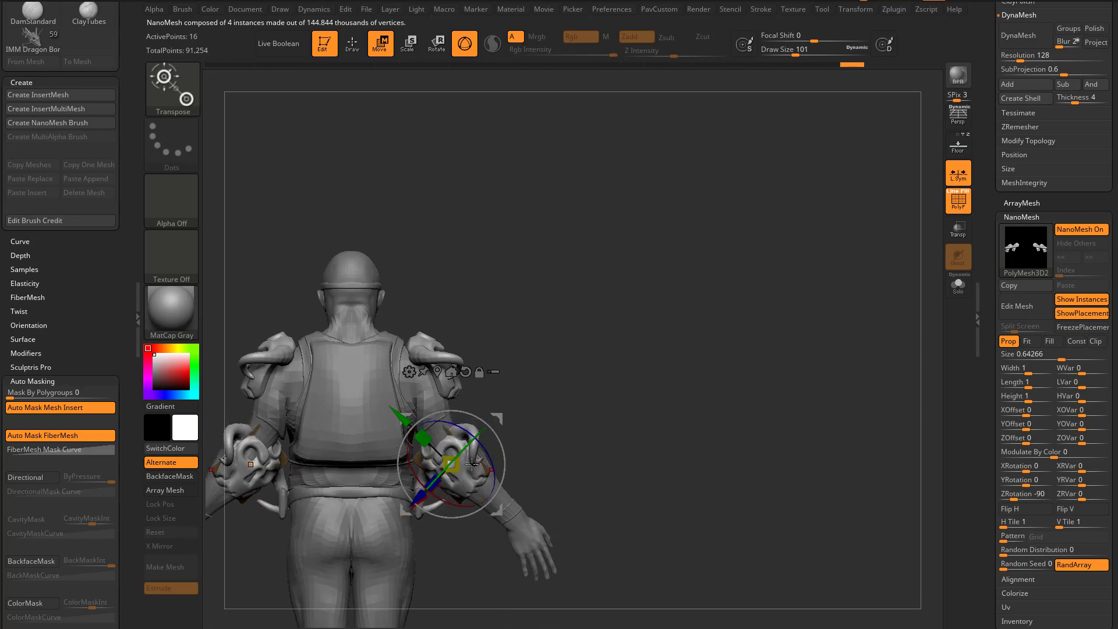
drag(463, 463, 500, 427)
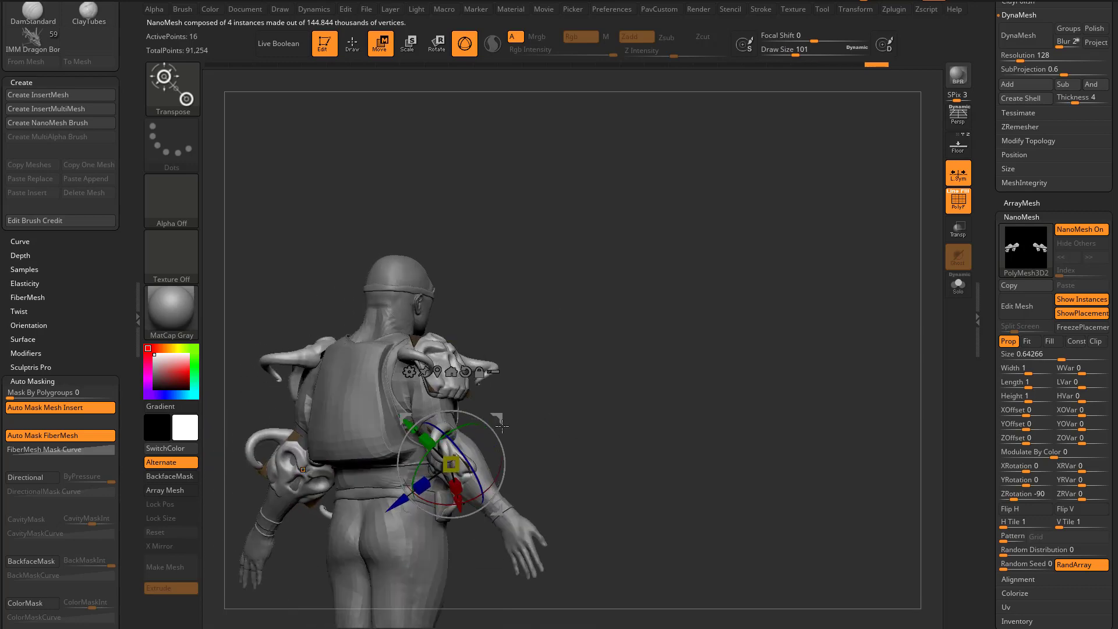
drag(463, 477, 510, 434)
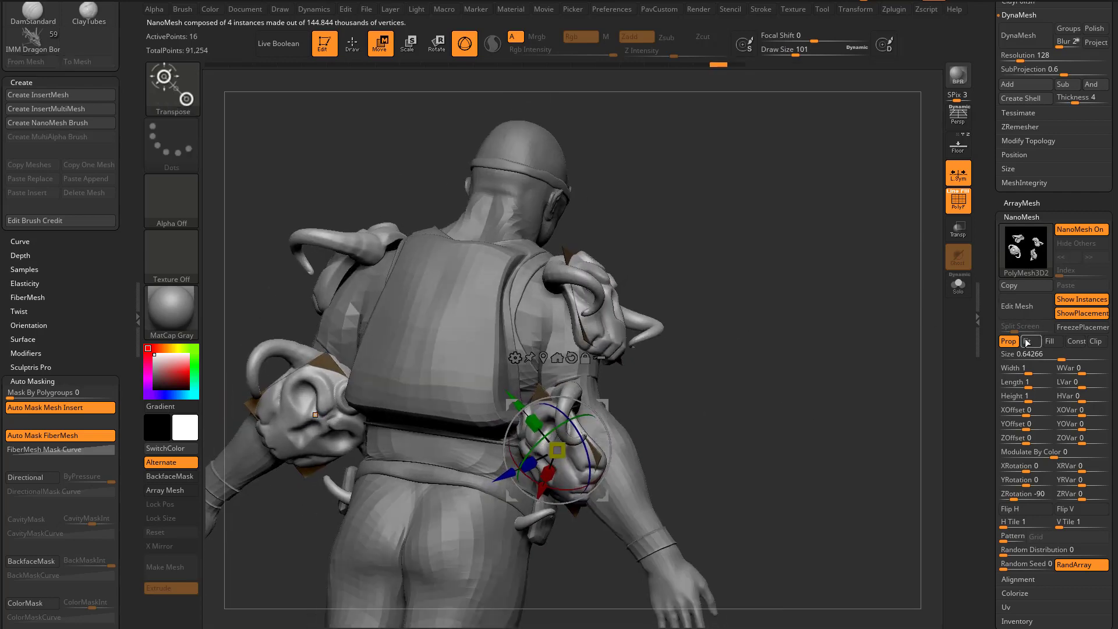
click(1029, 340)
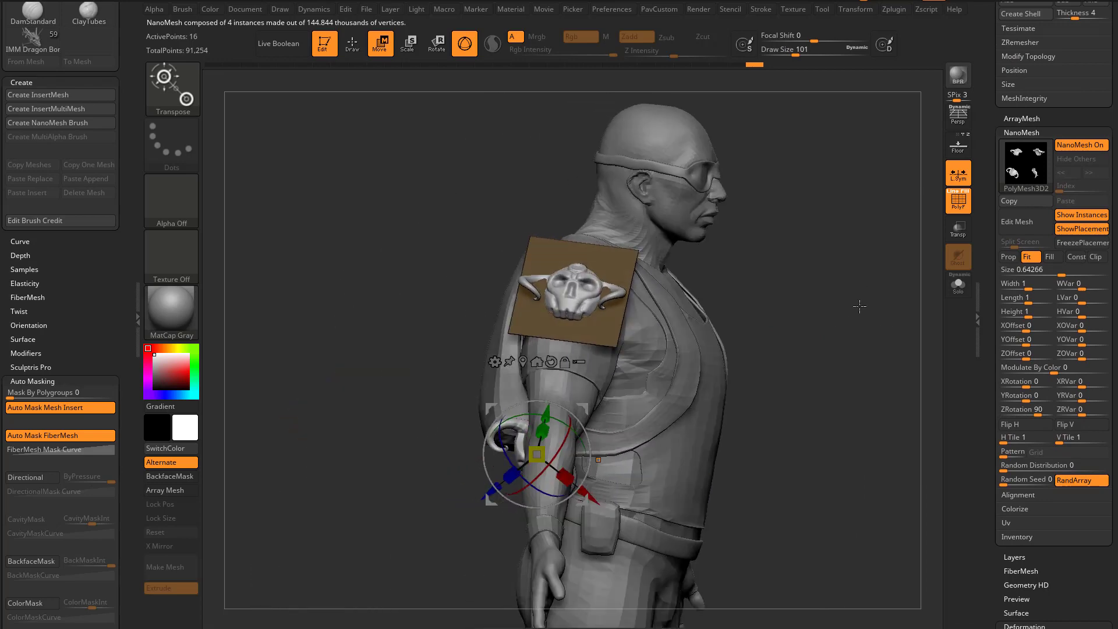
Reposition and re-angle the elbow skull pads with the Transpose gizmo after checking them from another angle.
drag(1011, 269, 1062, 268)
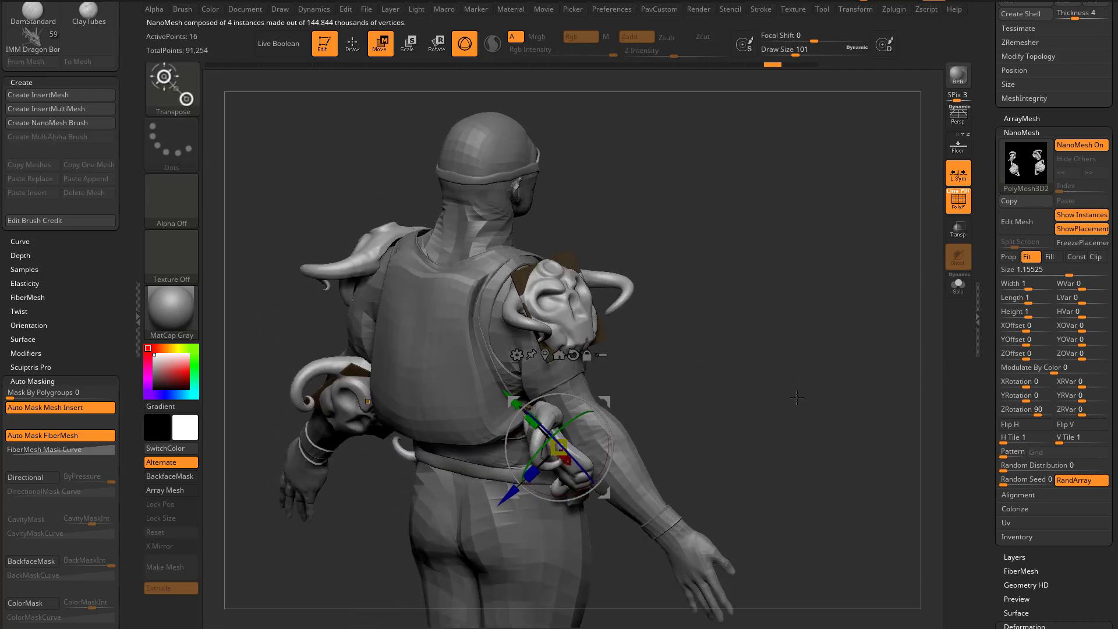
drag(796, 397, 765, 376)
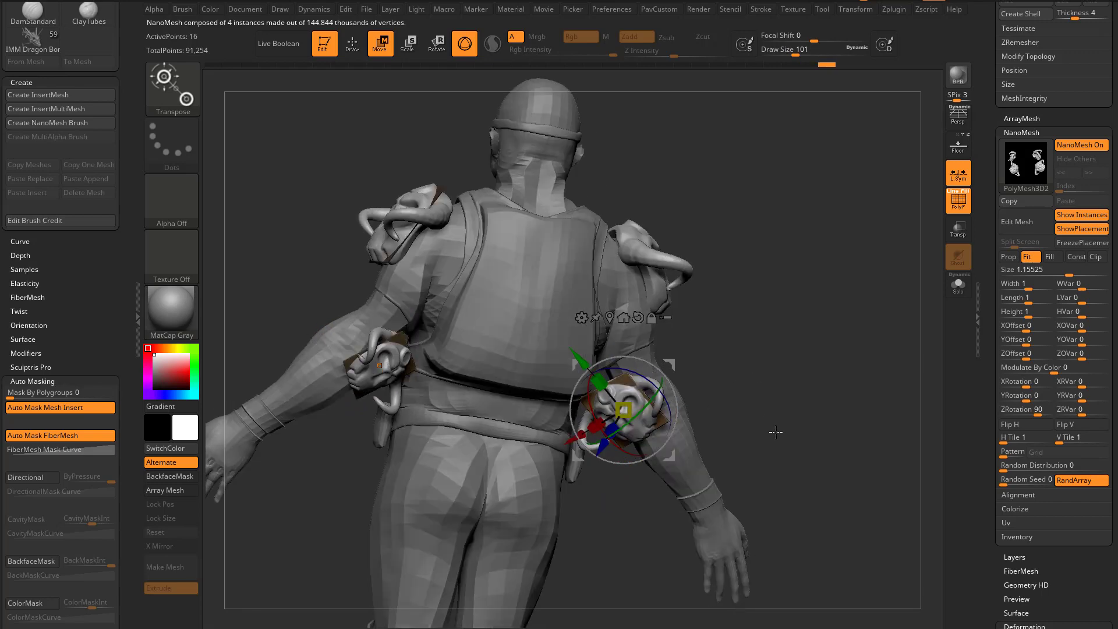
drag(776, 431, 571, 439)
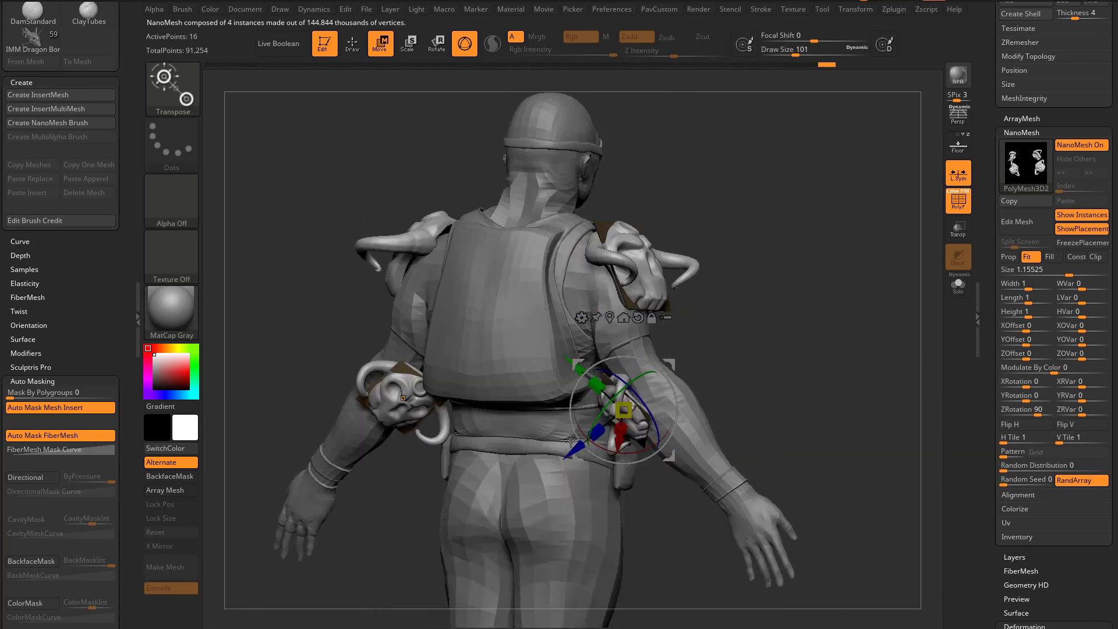
drag(622, 410, 666, 421)
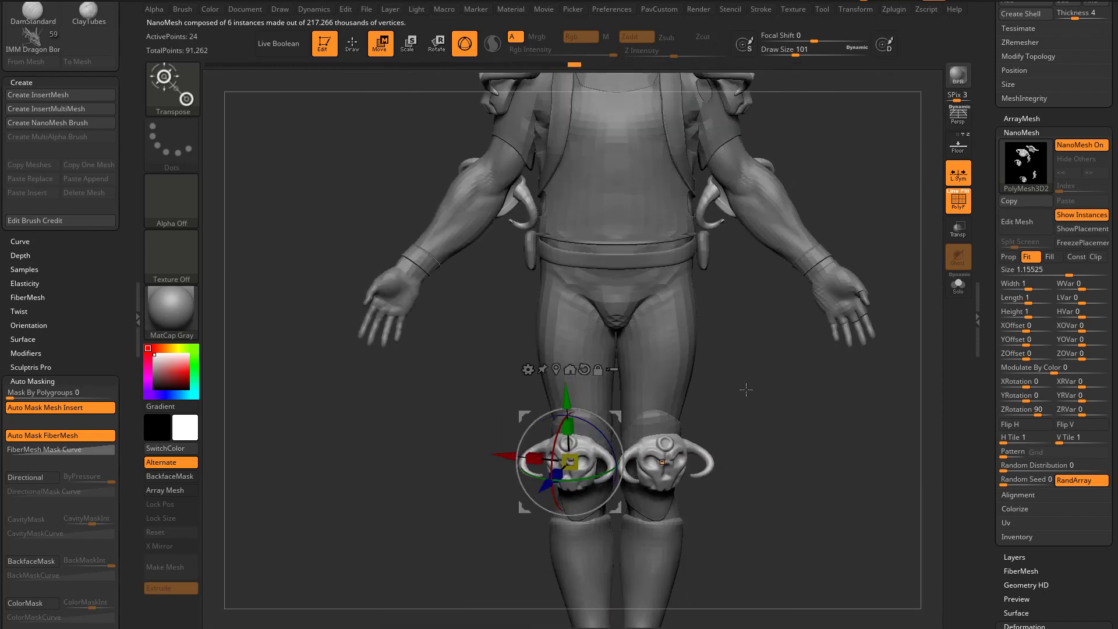
Reselect the elbow pad instance and reopen the horned skull source mesh for editing.
click(1029, 256)
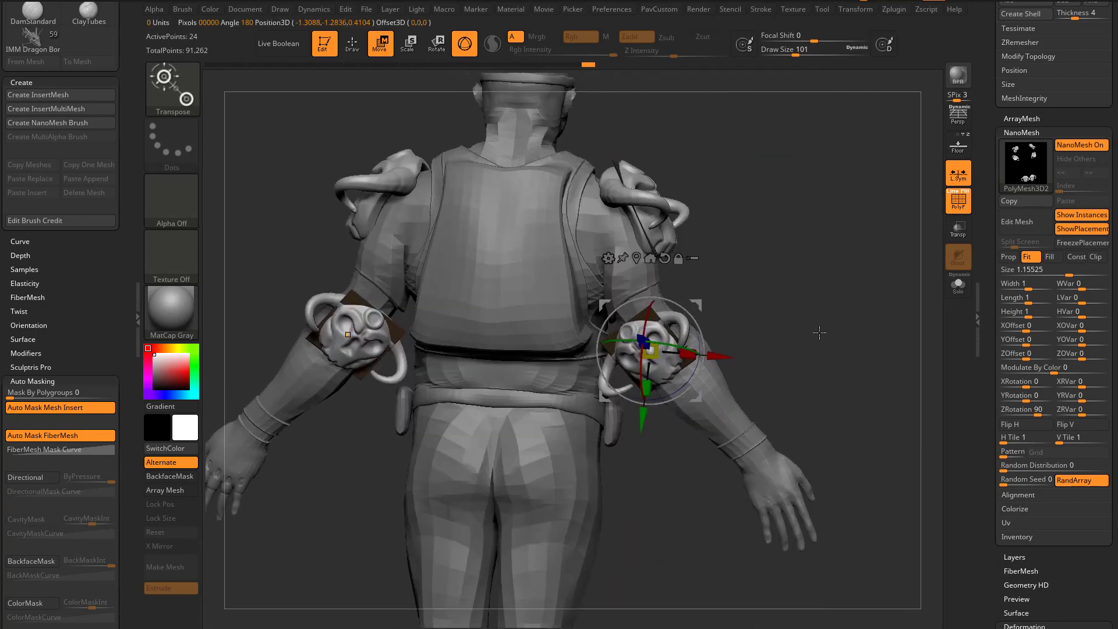
click(957, 285)
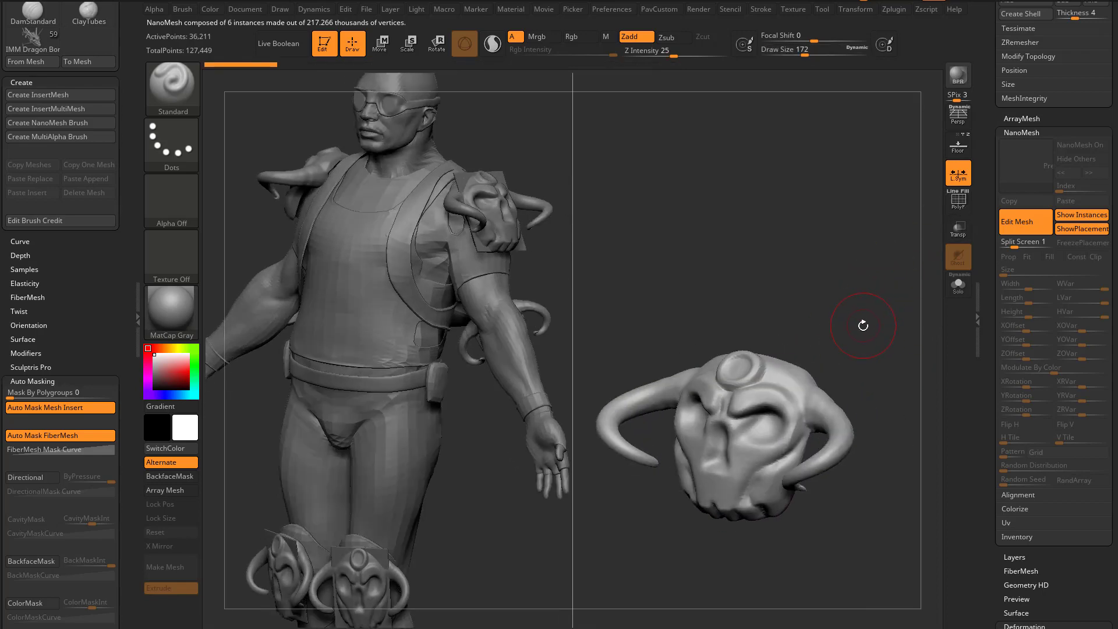
mouse_move(842, 321)
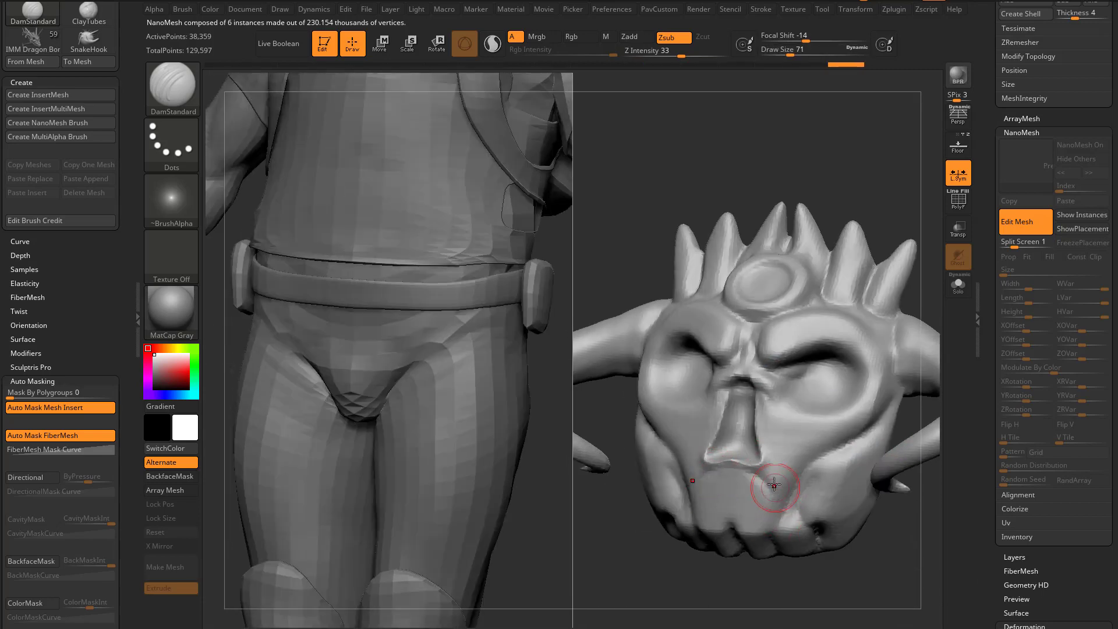
Orbit the character to a three-quarter view showing the skull pads on shoulders, elbows and knees.
drag(774, 488, 808, 568)
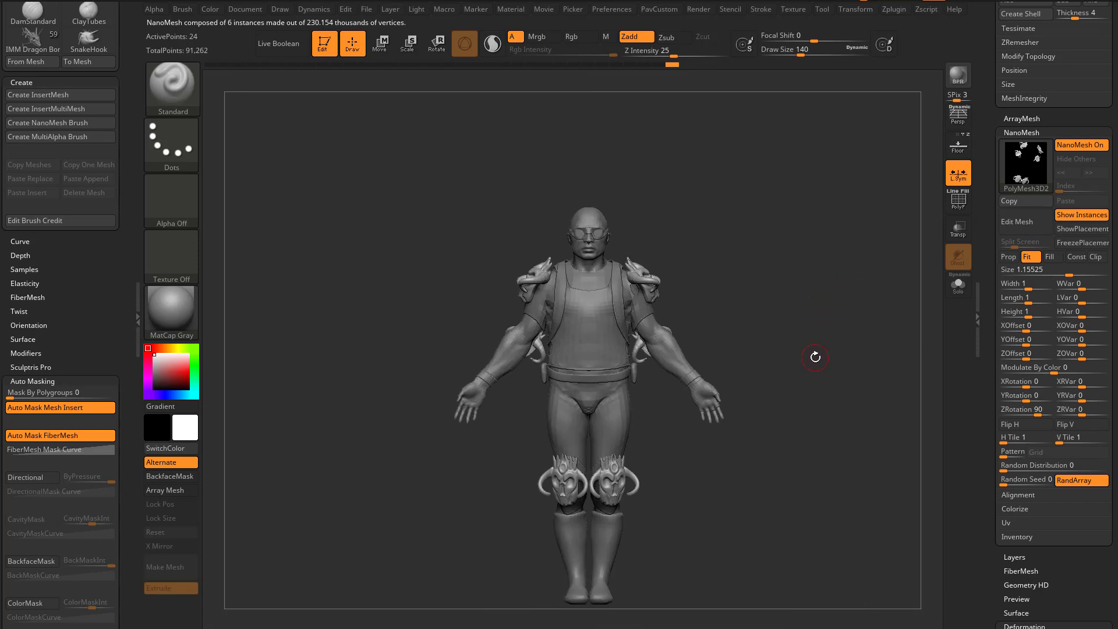
drag(814, 356, 808, 319)
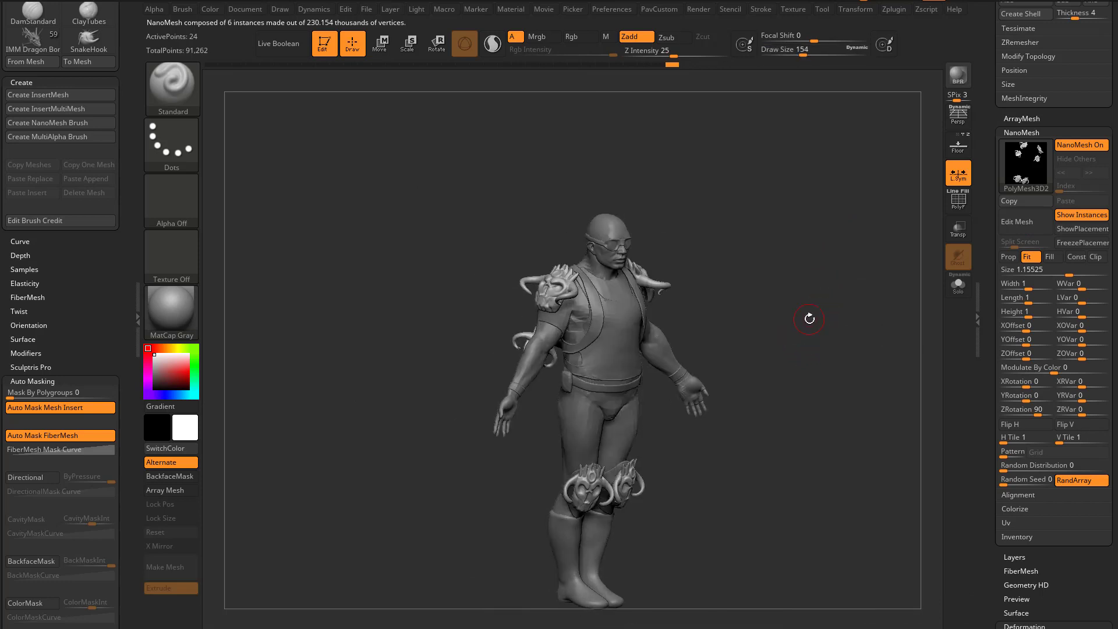